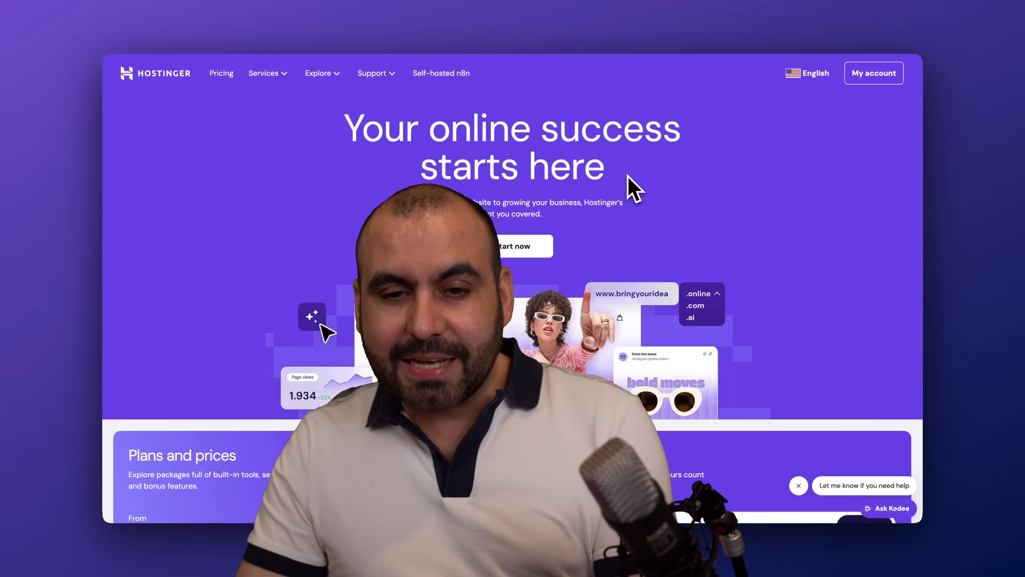
mouse_move(668, 30)
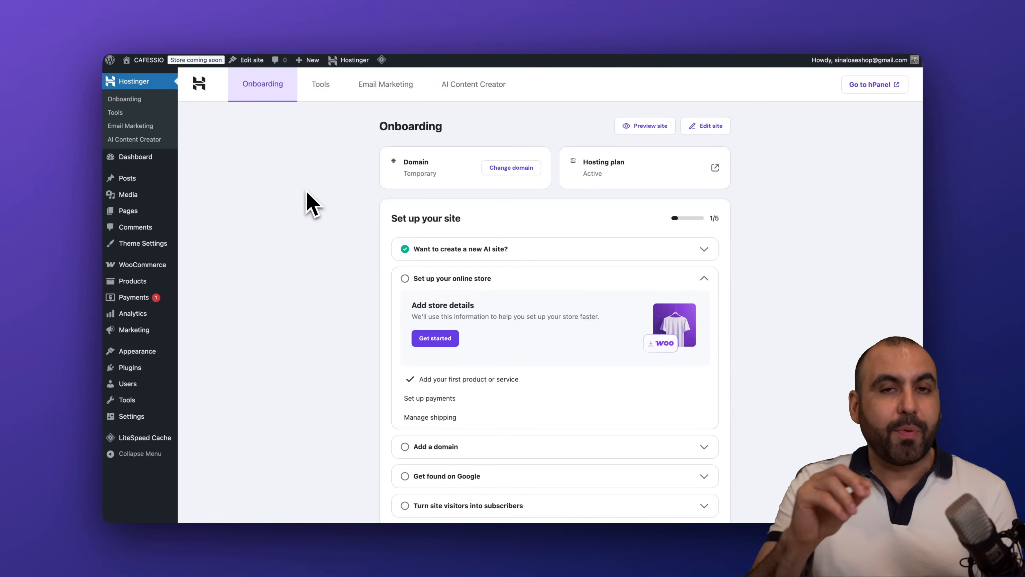
mouse_move(334, 213)
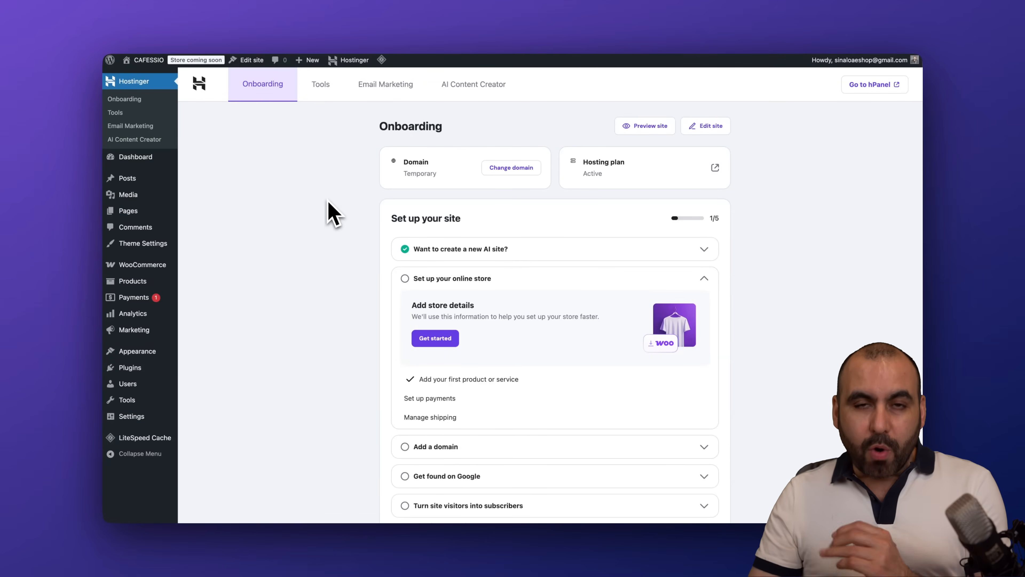
mouse_move(135, 84)
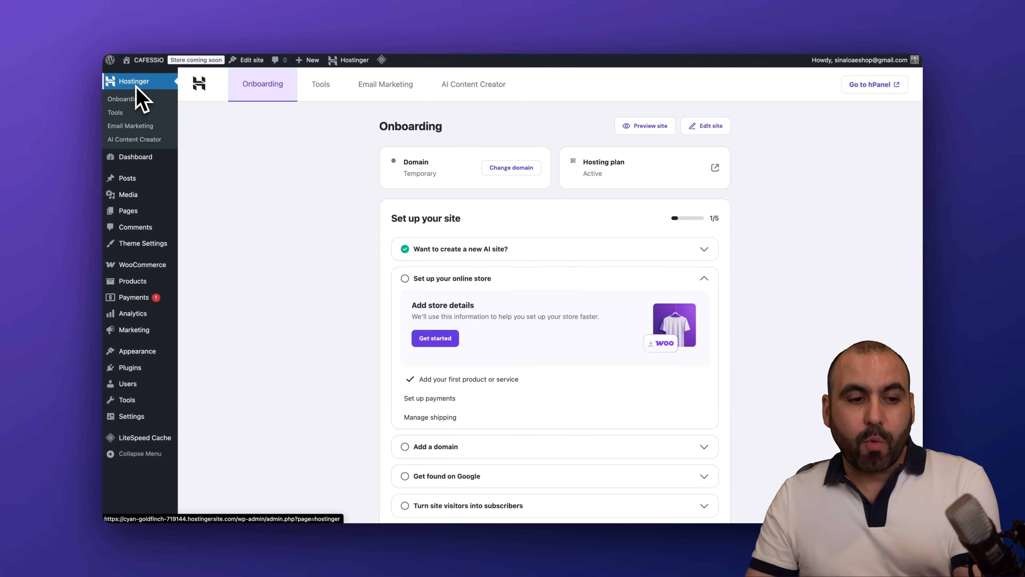
mouse_move(134, 140)
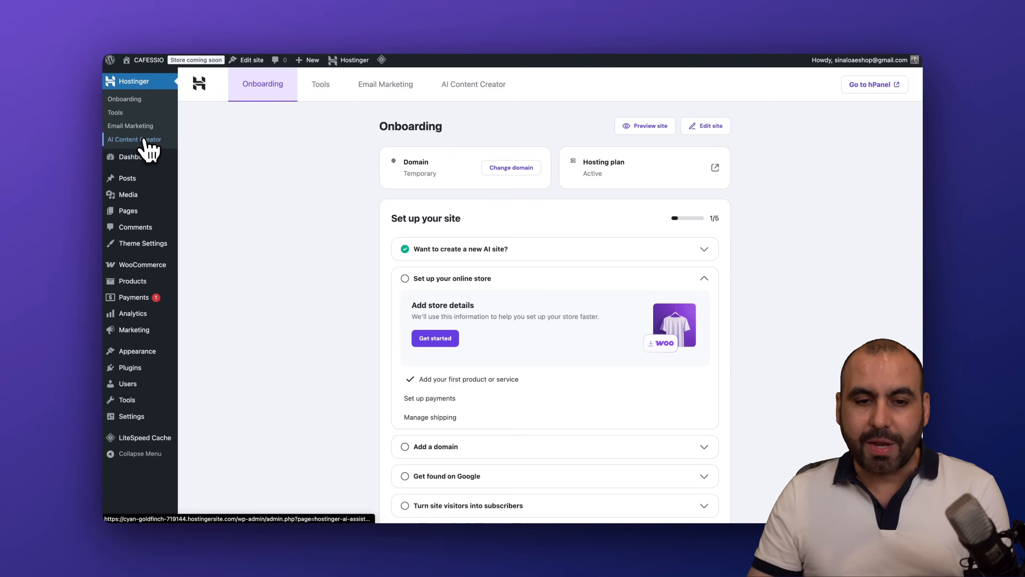
Step: Go to the AI Content Creator entry under the Hostinger menu
left_click(134, 139)
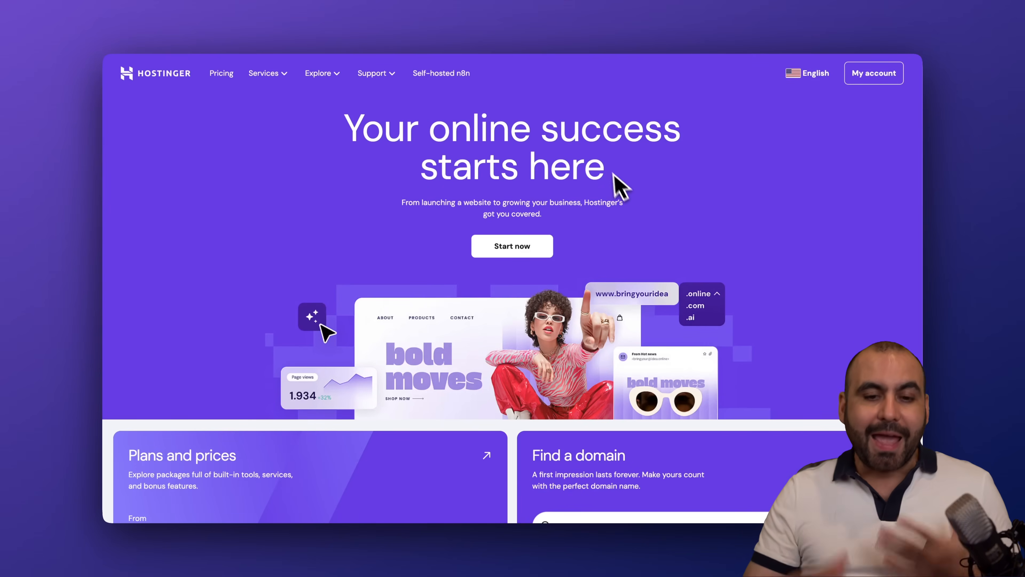
mouse_move(632, 199)
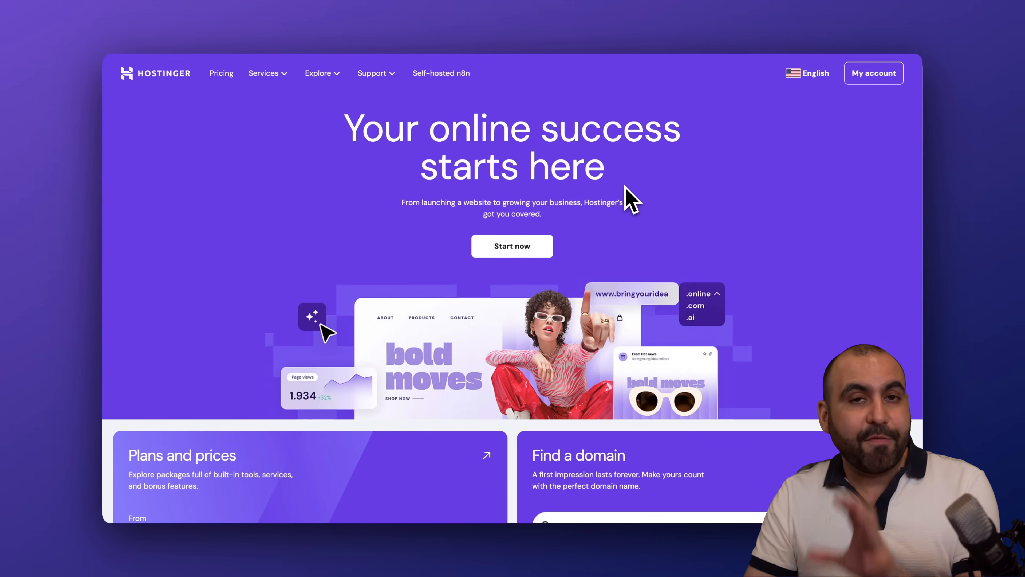
Step: Scroll the Hostinger homepage to the pricing cards for Basic, Business and Cloud Startup
left_click(263, 73)
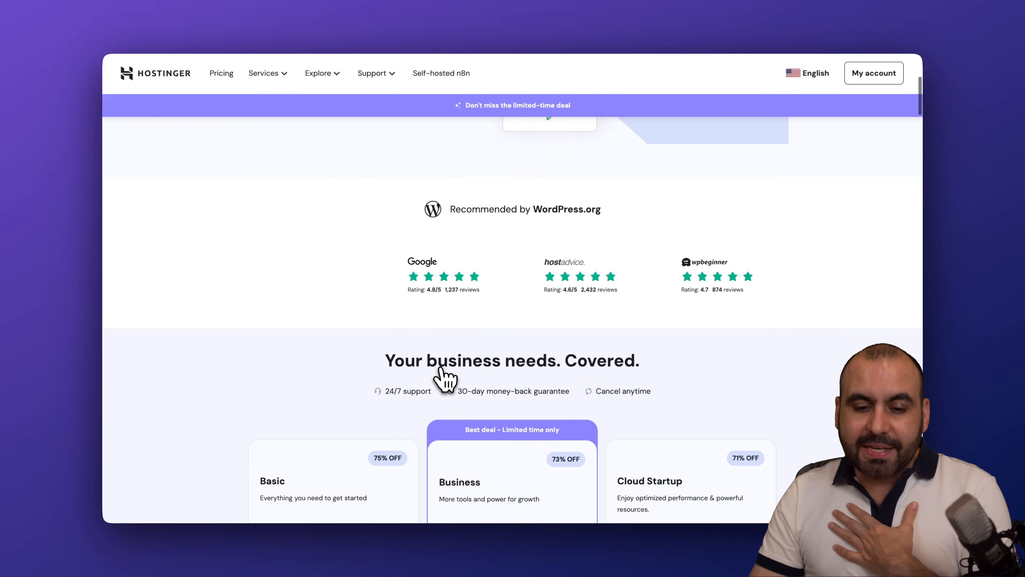
scroll("down", 3)
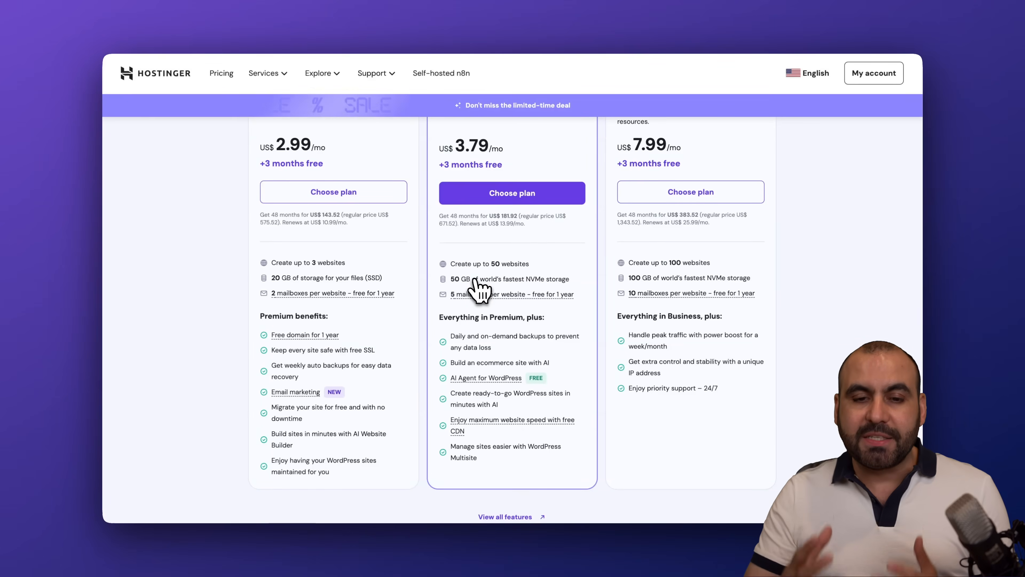
mouse_move(472, 294)
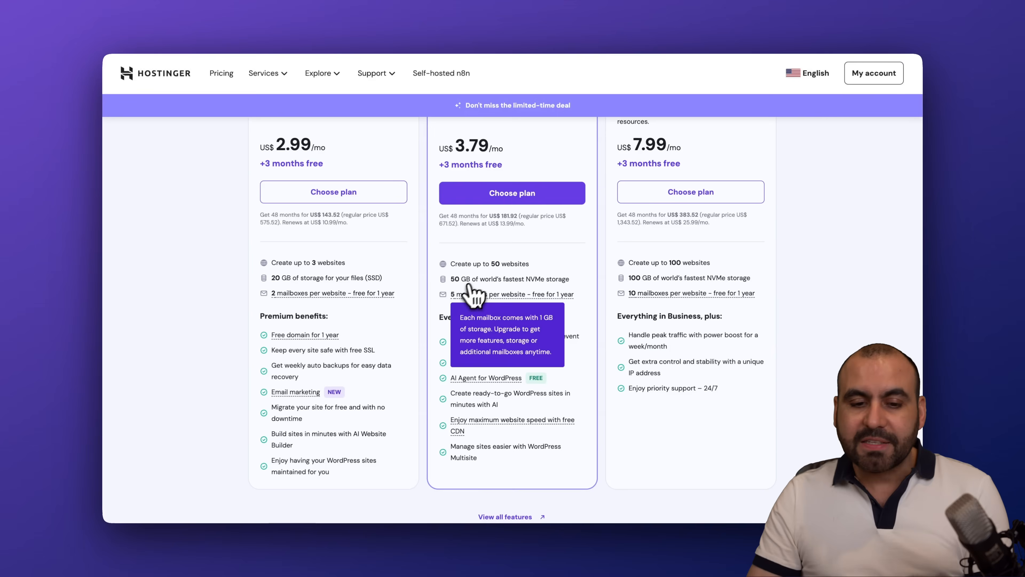
mouse_move(592, 312)
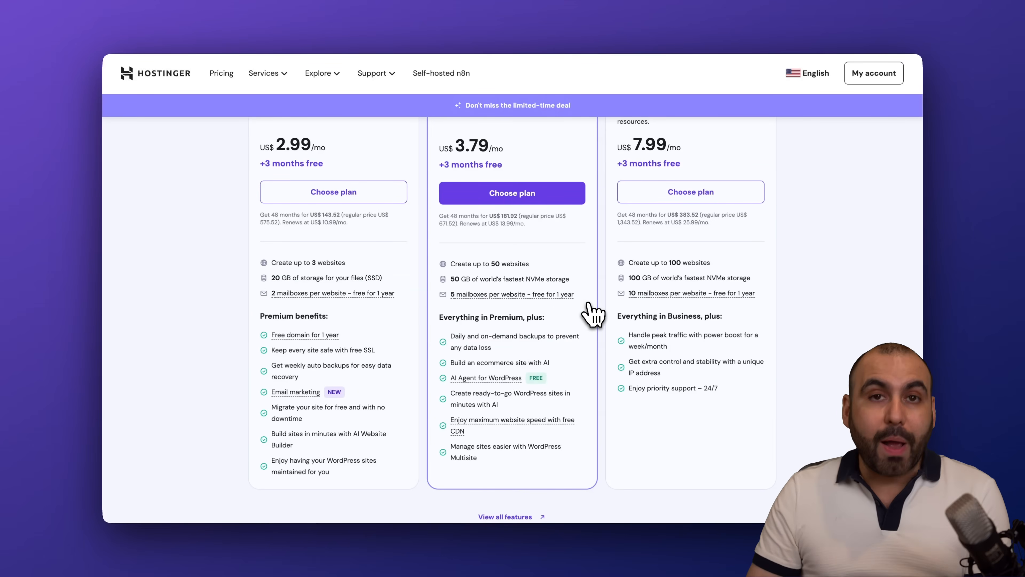
scroll("down", 3)
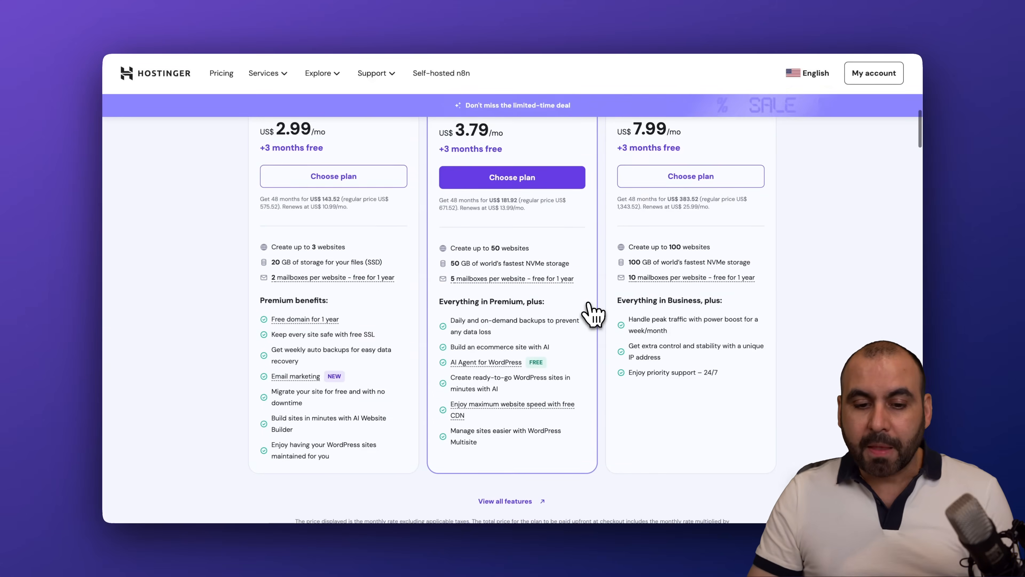
scroll("down", 3)
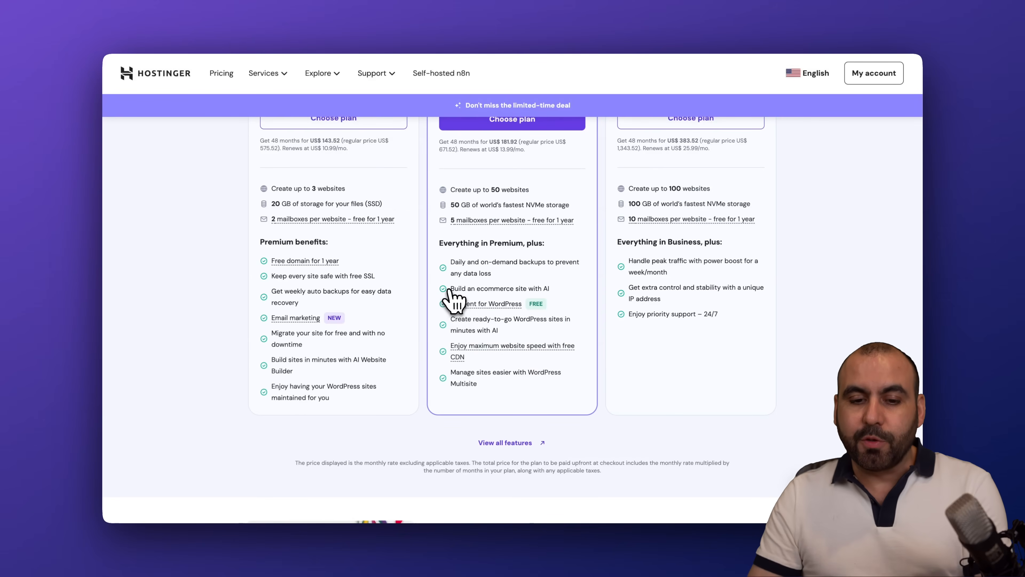
mouse_move(582, 311)
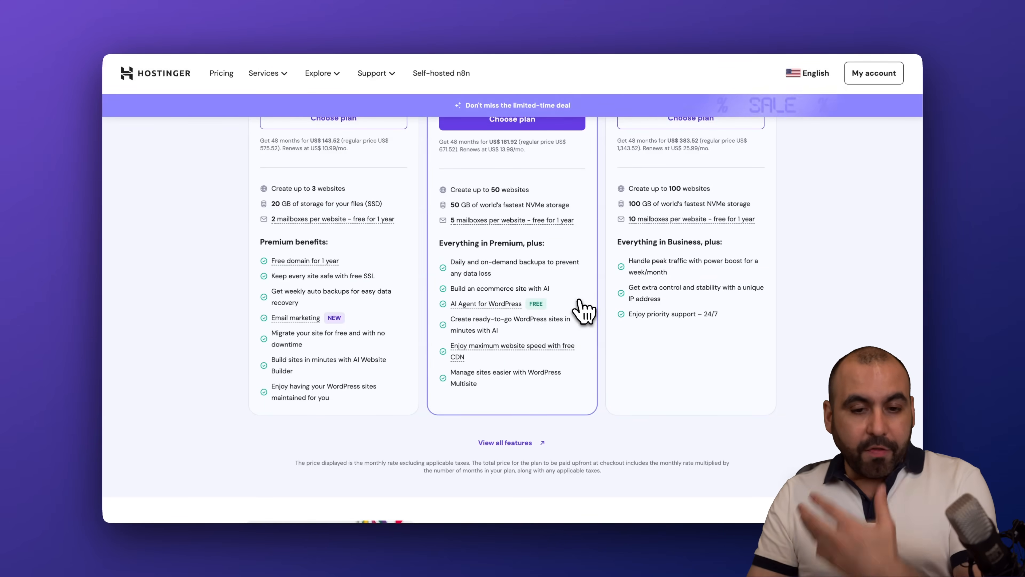
scroll("up", 3)
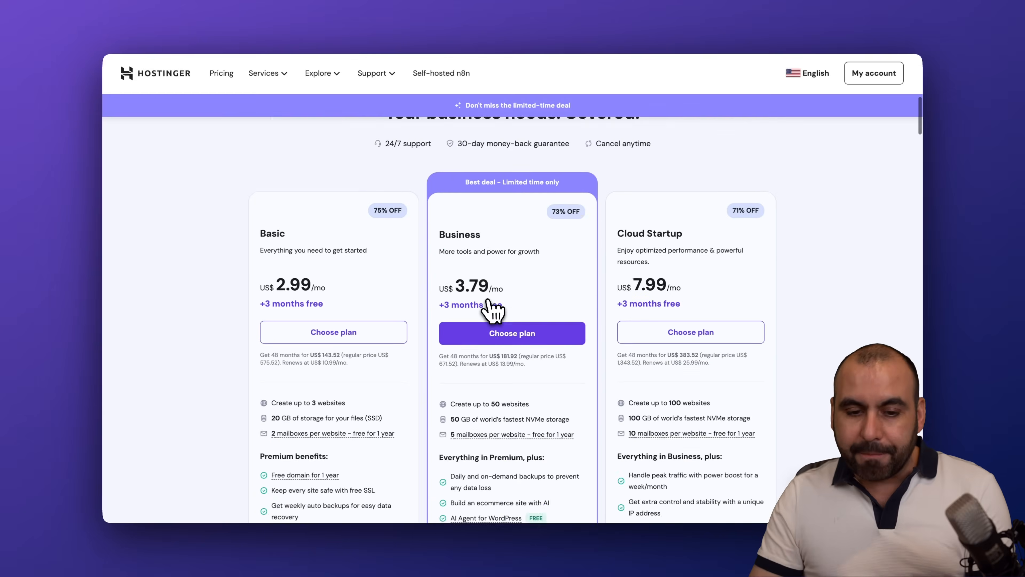
scroll("up", 3)
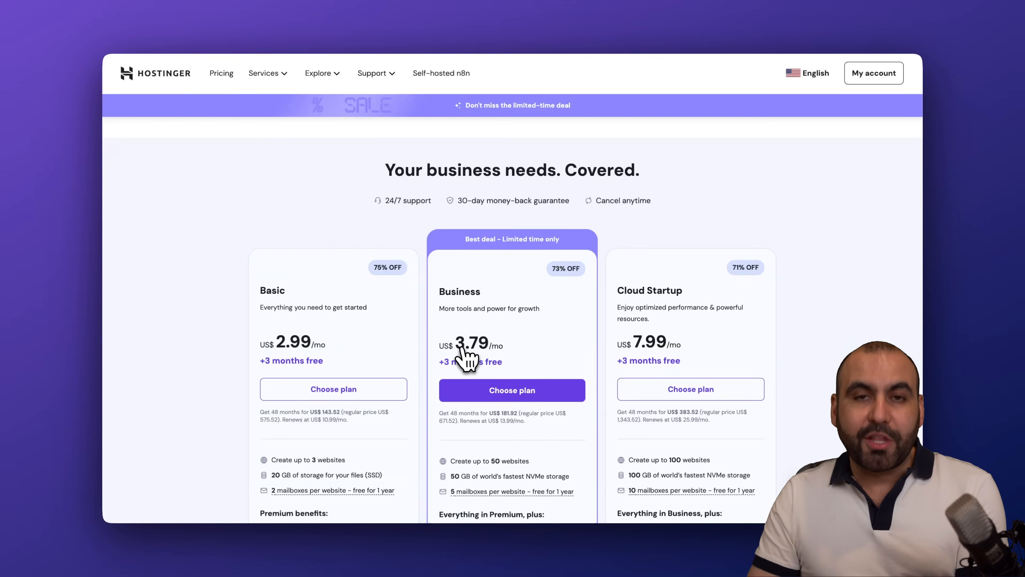
Step: Add Business Web Hosting to the cart and keep the 48-month period, subtotal US$181.92
left_click(512, 390)
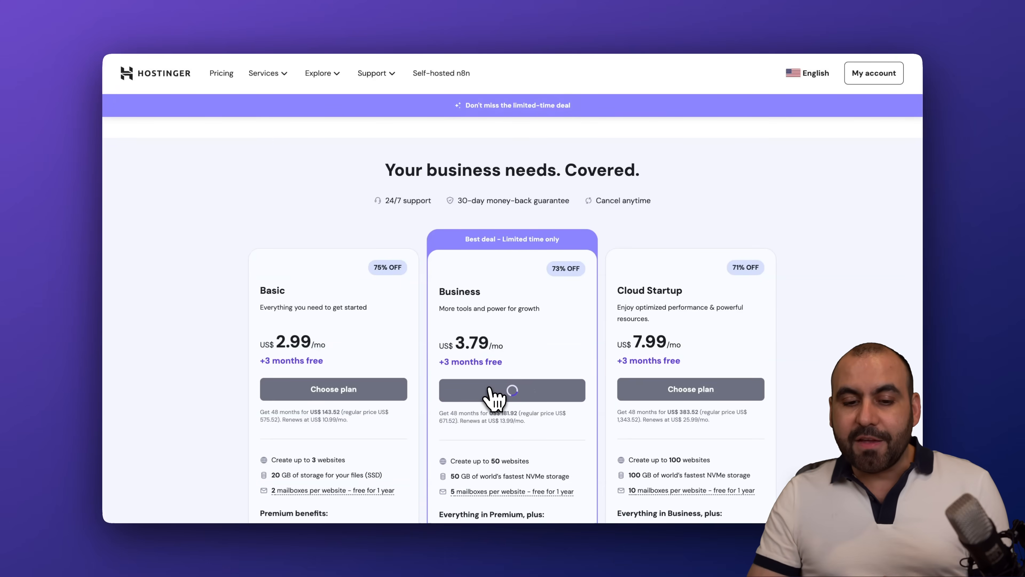
left_click(512, 389)
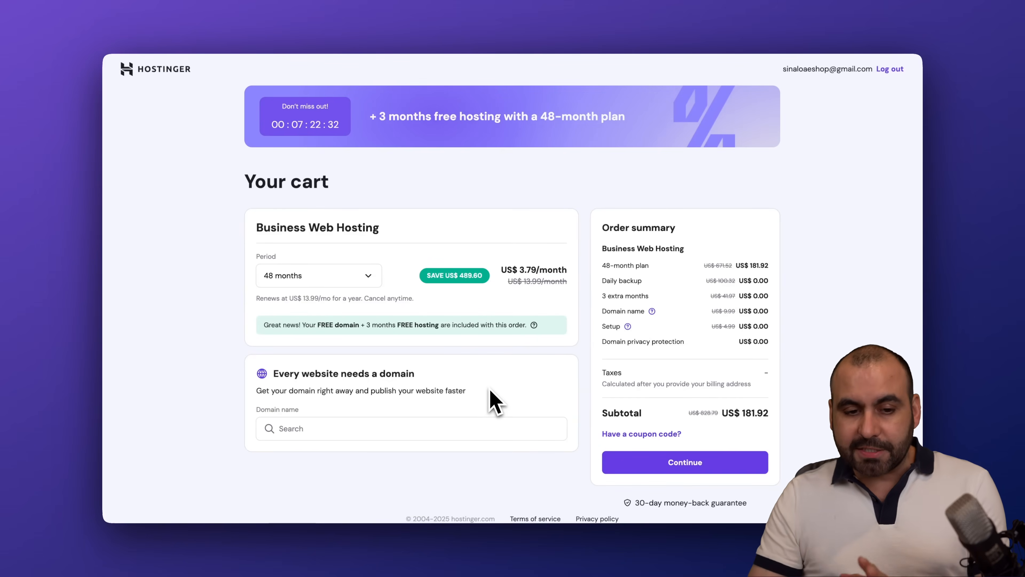
left_click(318, 274)
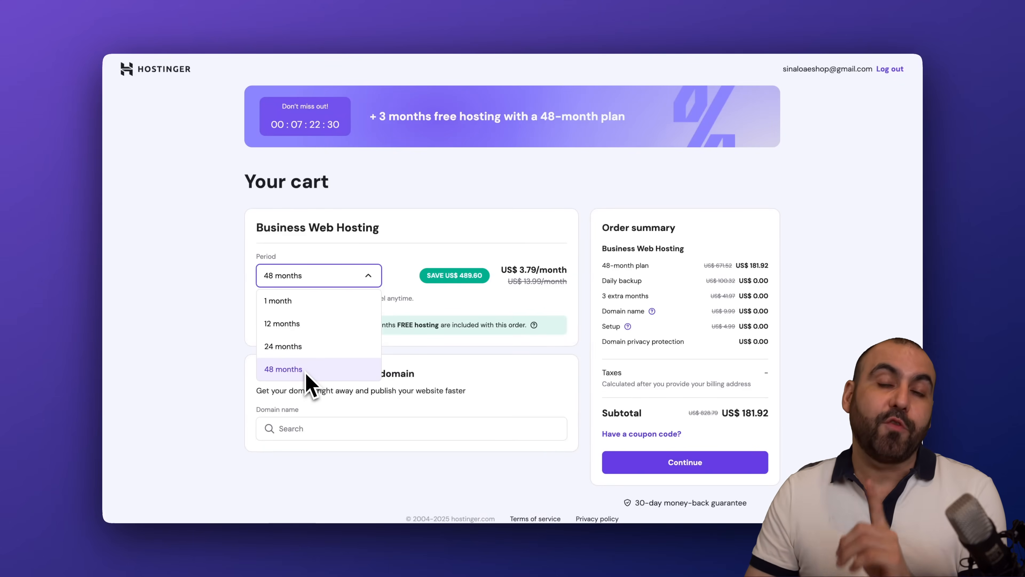
mouse_move(456, 373)
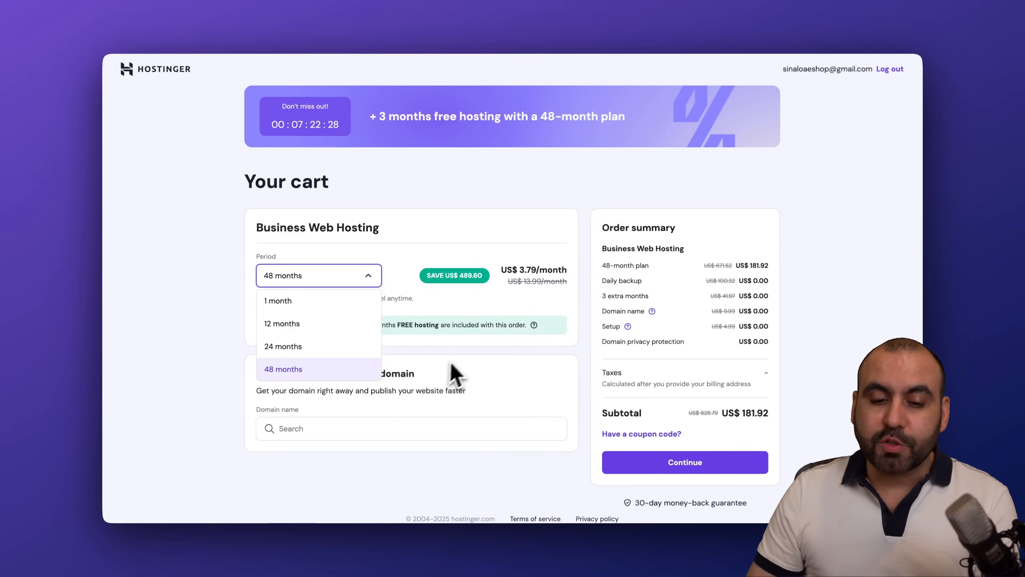
left_click(283, 369)
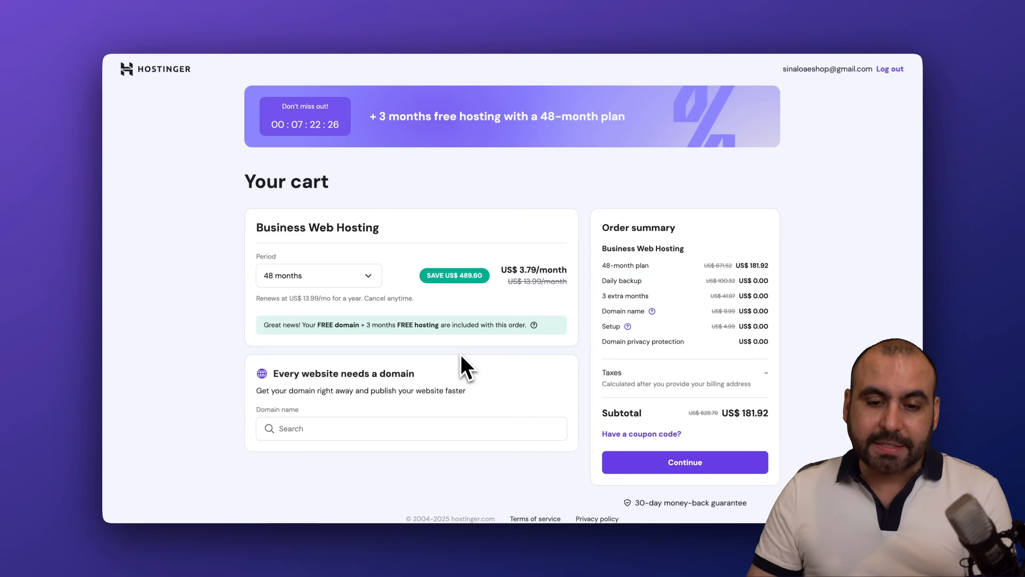
mouse_move(520, 353)
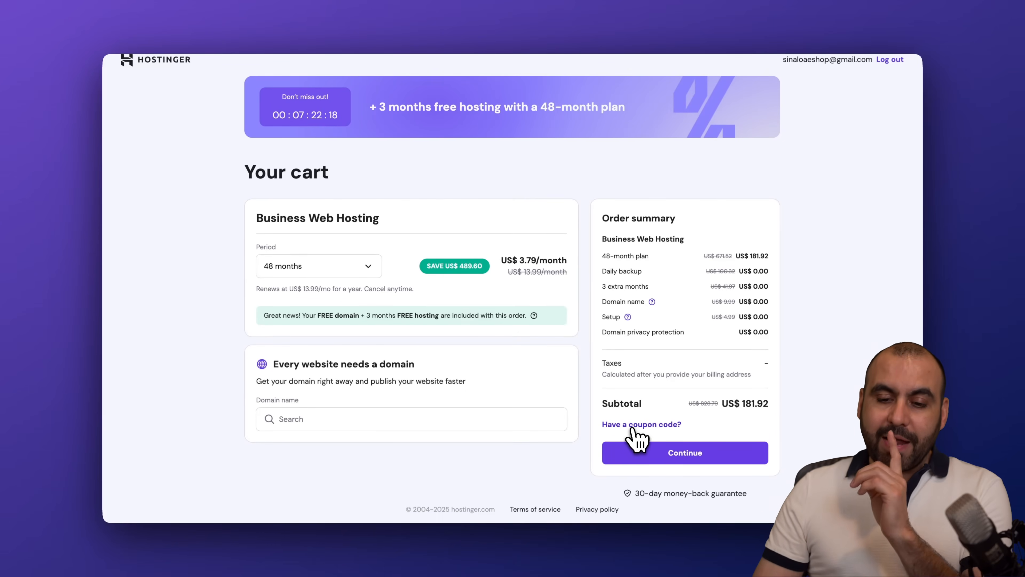
Step: Apply the SAASMASTER coupon for 10% off, bringing the subtotal to US$163.73
left_click(642, 423)
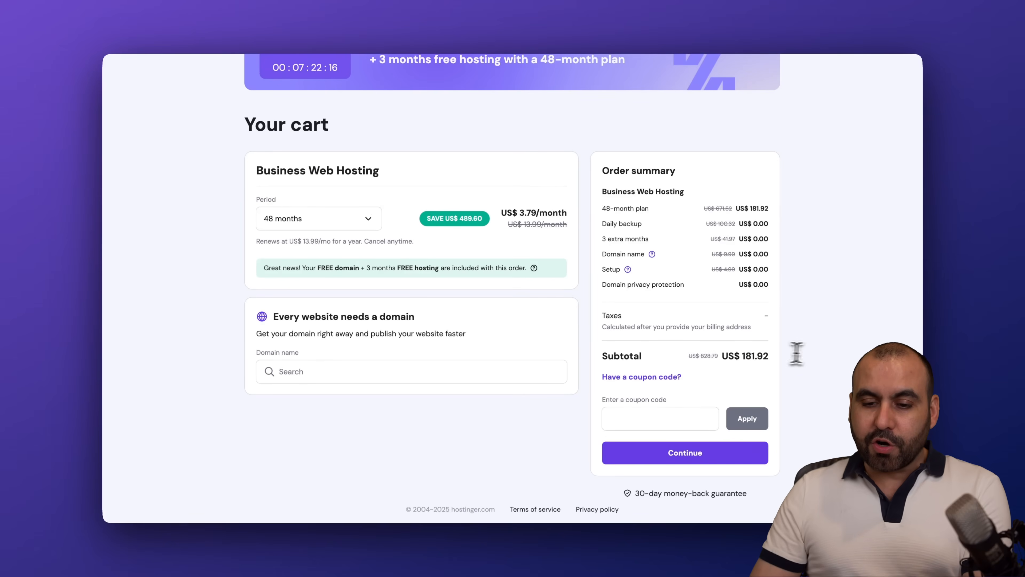
type("SAAS")
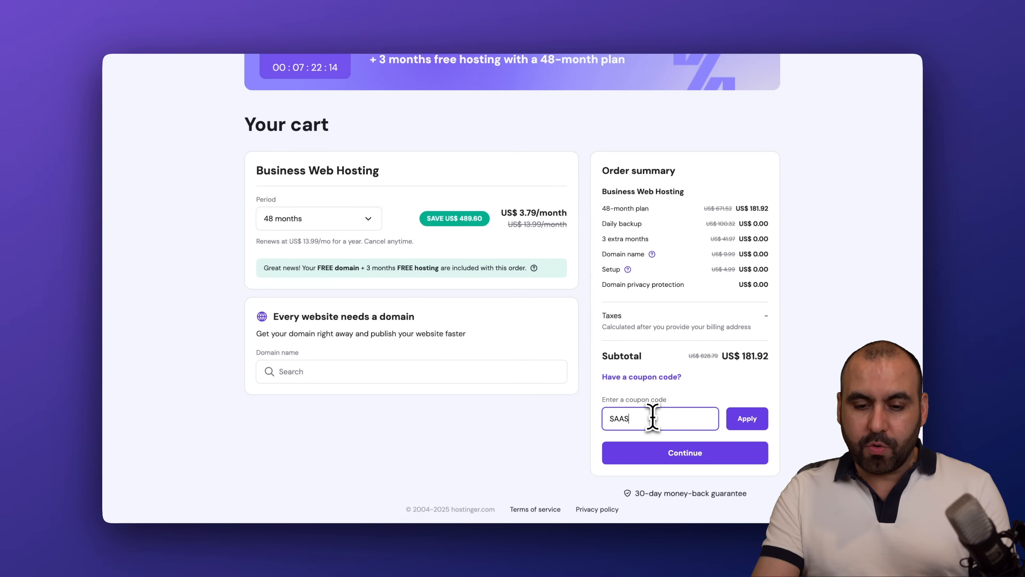
left_click(747, 419)
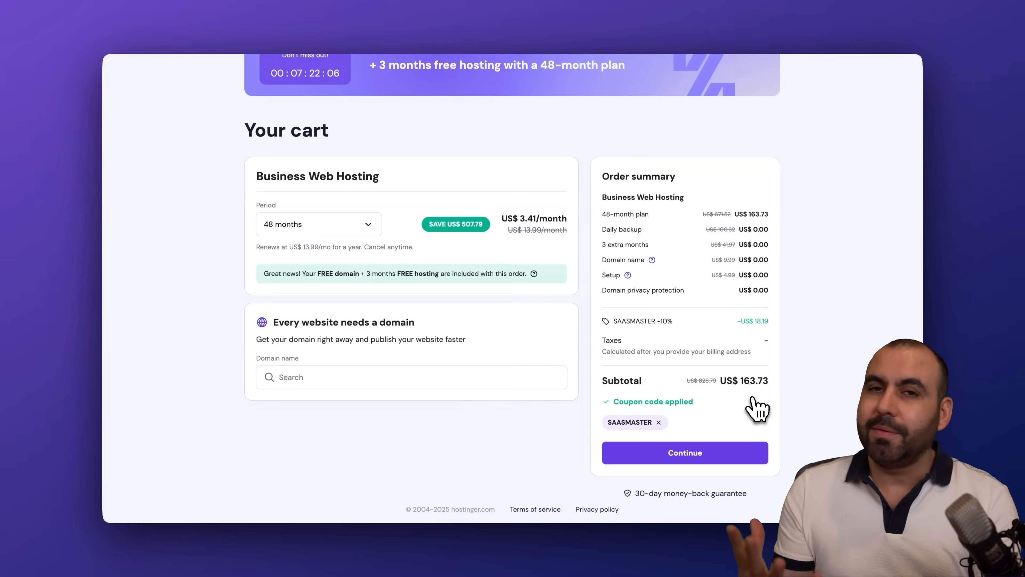
mouse_move(755, 219)
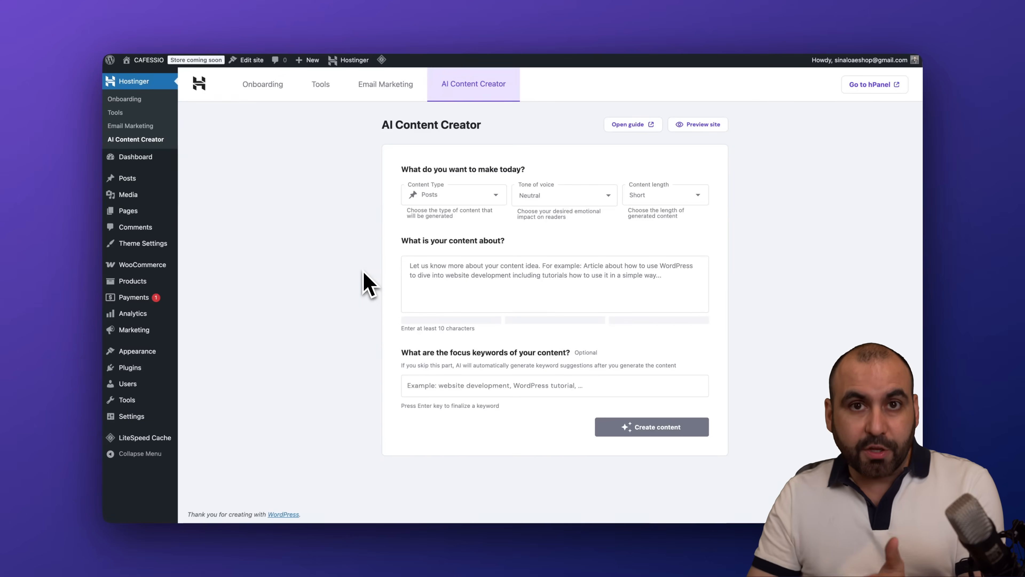
mouse_move(450, 201)
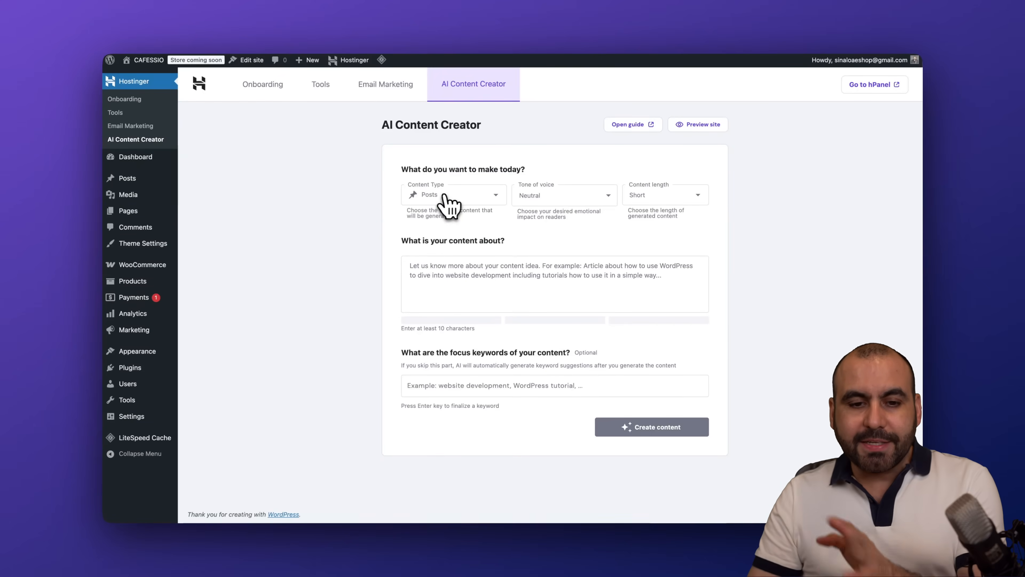
Step: Set content type to Products and choose Neutral, Friendly and Witty tones of voice
left_click(434, 194)
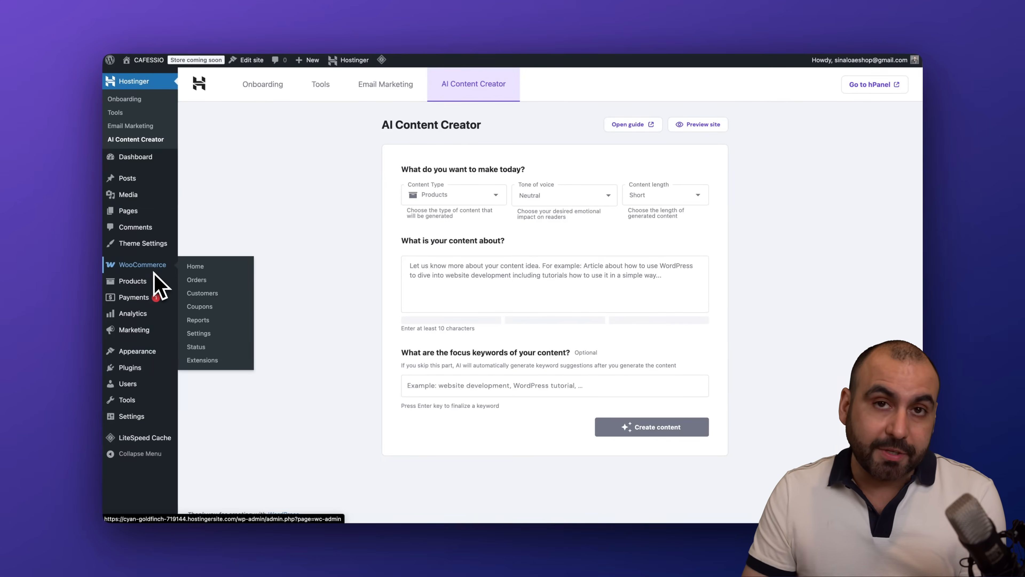
left_click(564, 194)
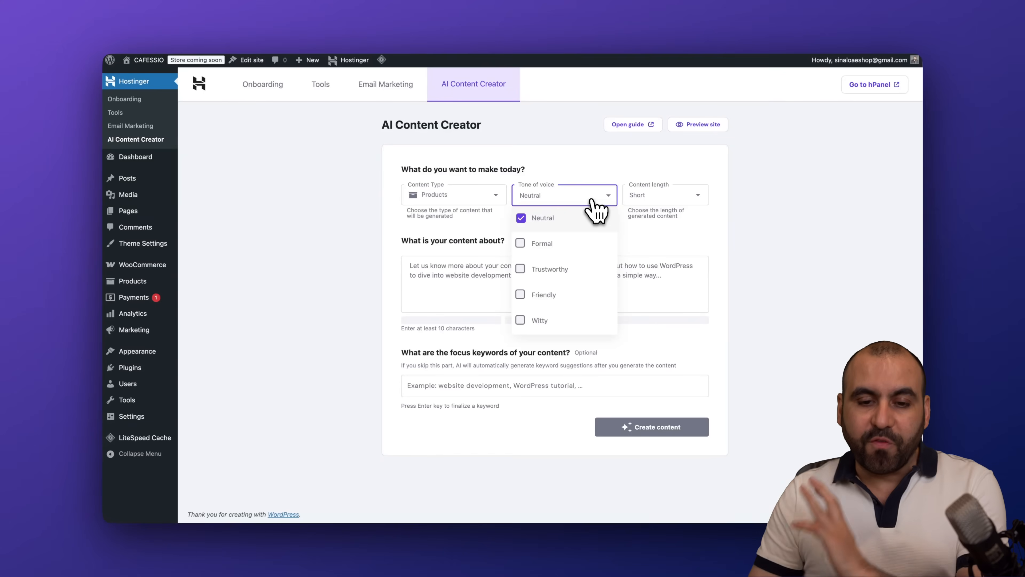
mouse_move(549, 219)
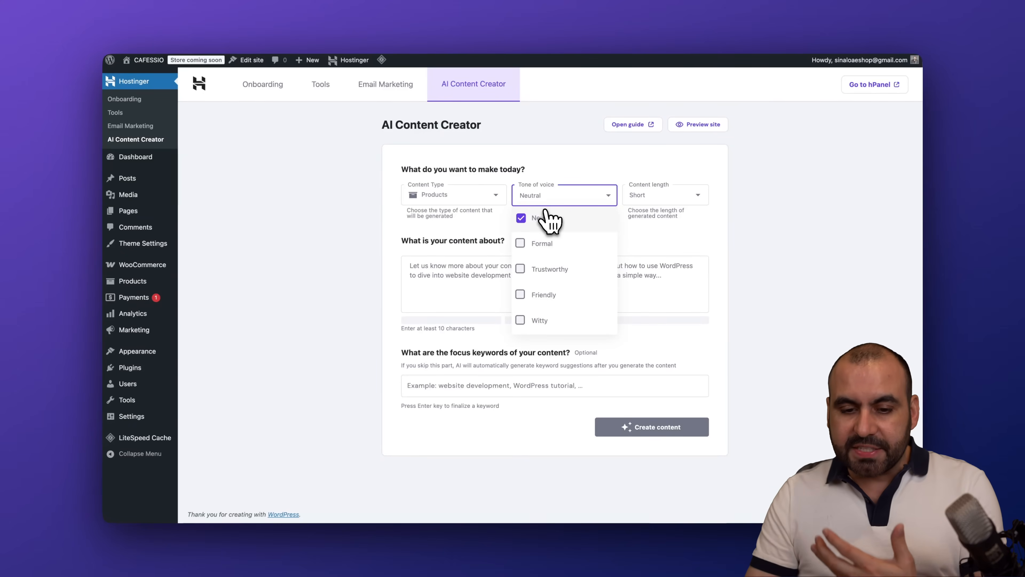
left_click(520, 218)
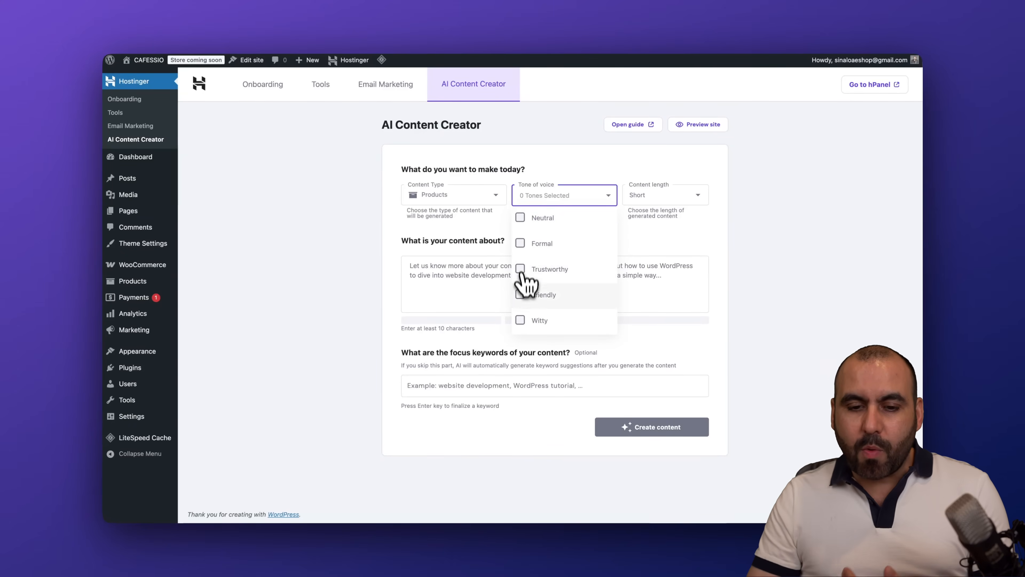
left_click(520, 294)
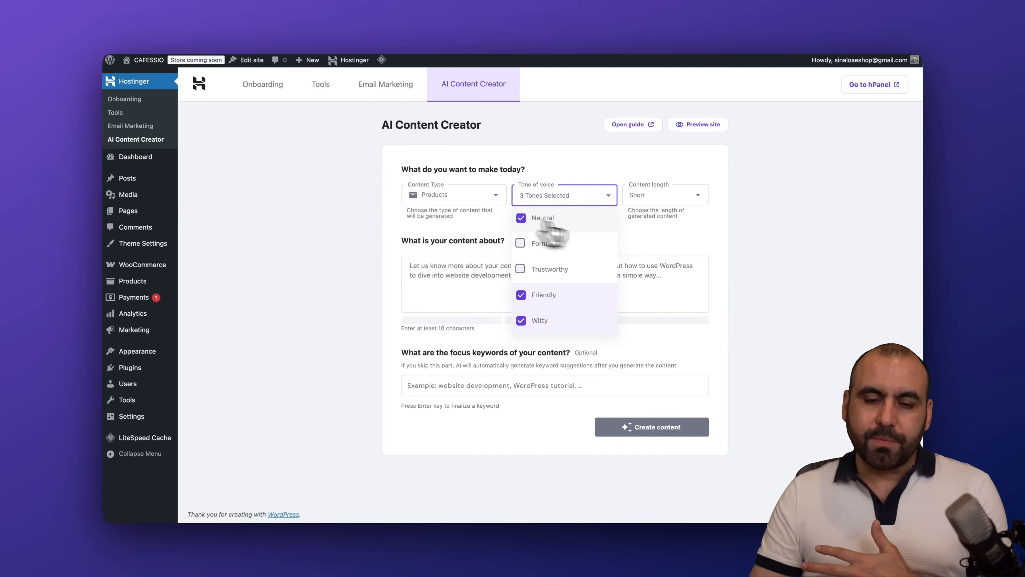
left_click(670, 255)
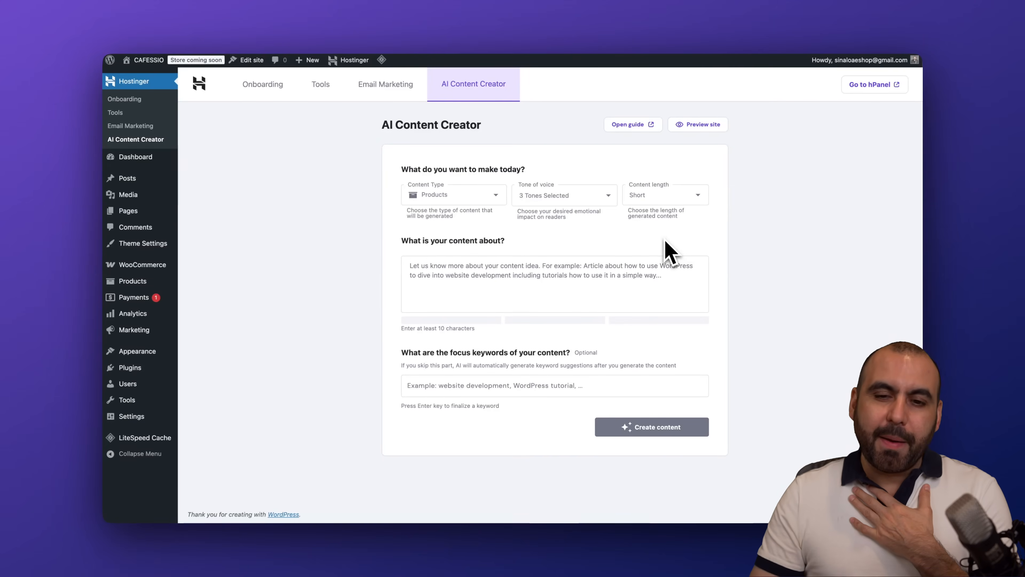
mouse_move(674, 238)
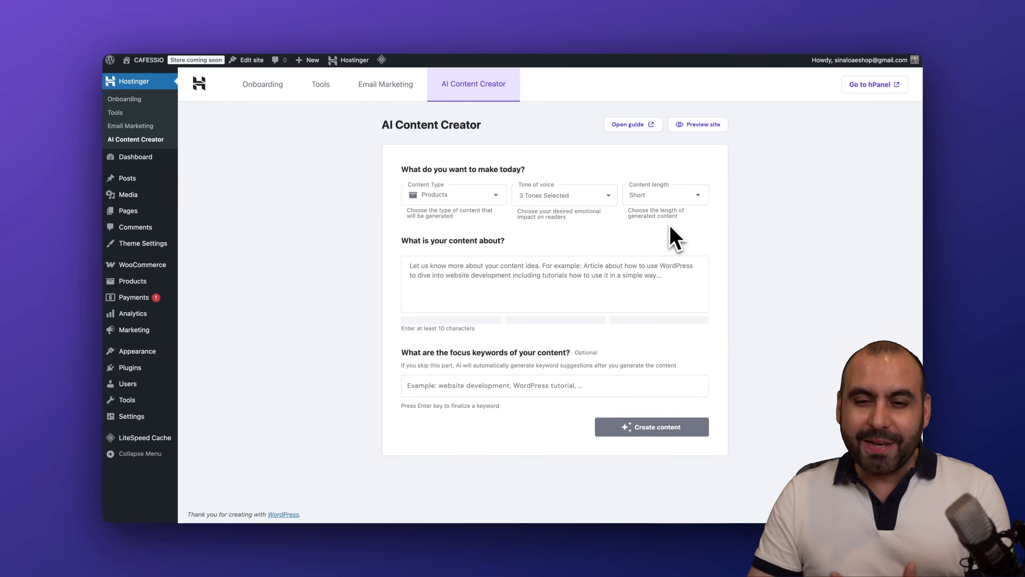
Step: Set the content length to Medium
left_click(665, 195)
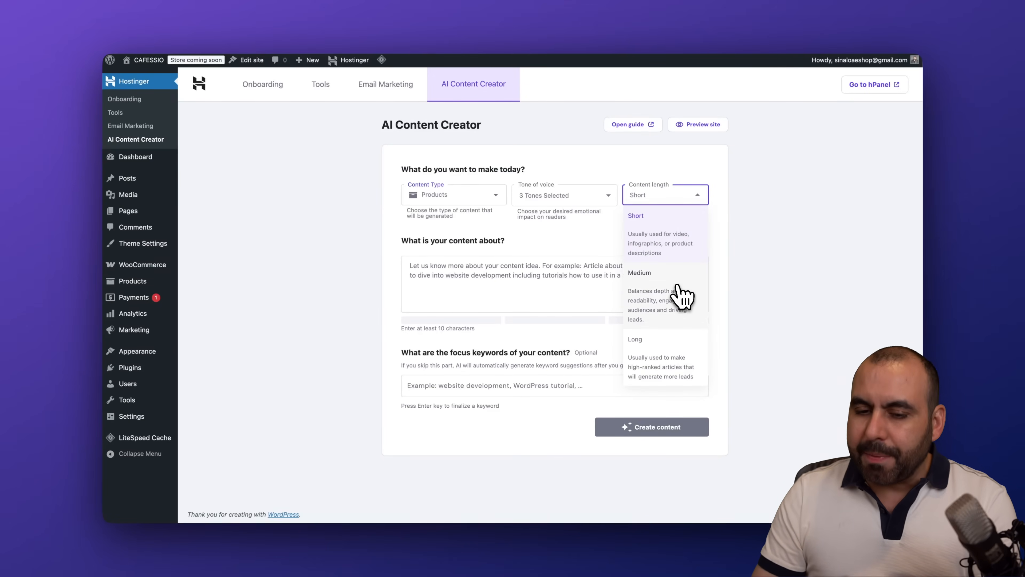
left_click(639, 273)
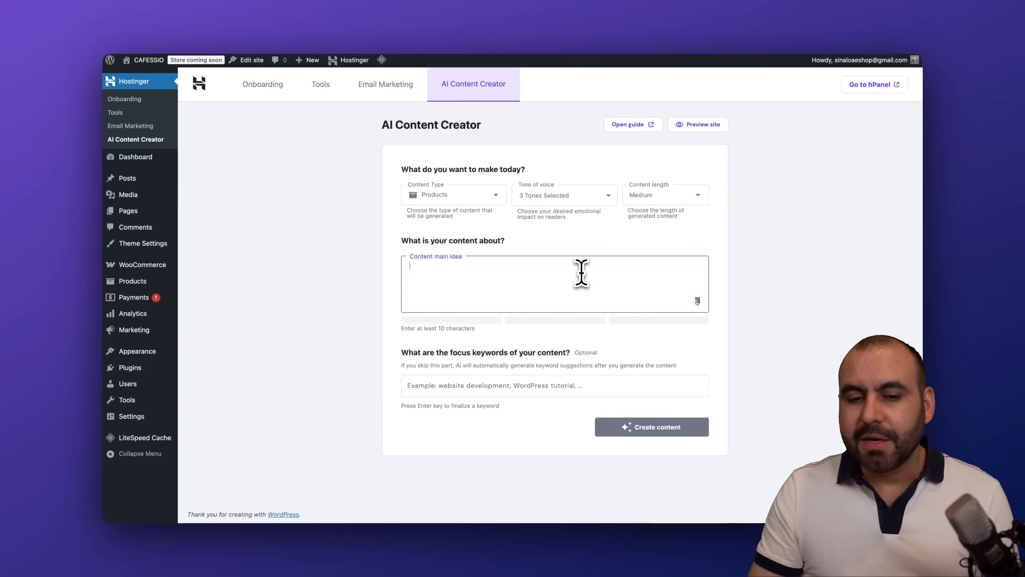
mouse_move(574, 273)
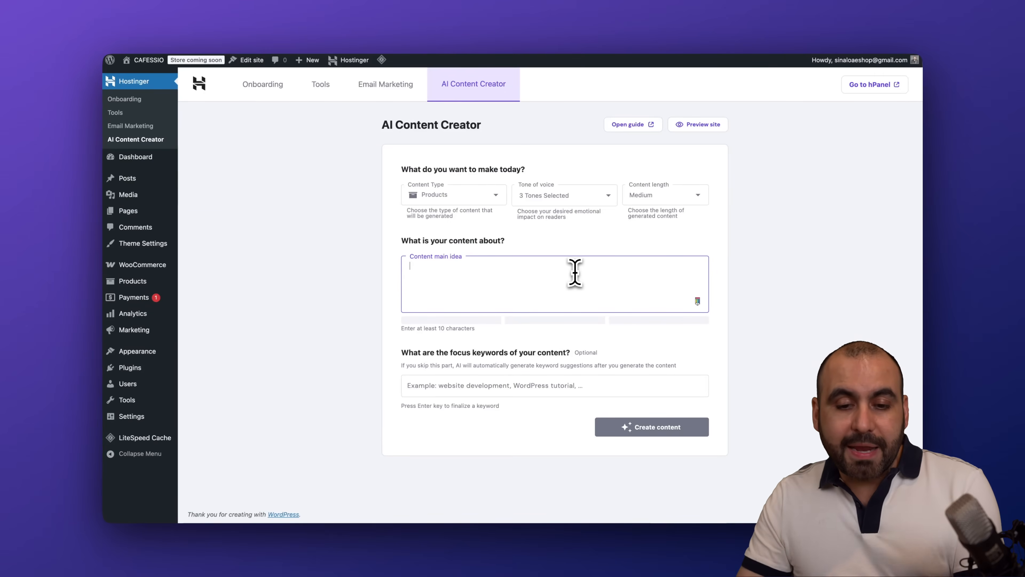
Step: Enter the content idea "Sandisk SD card 500gb storage and its 300mbs fast"
type("Sandisk")
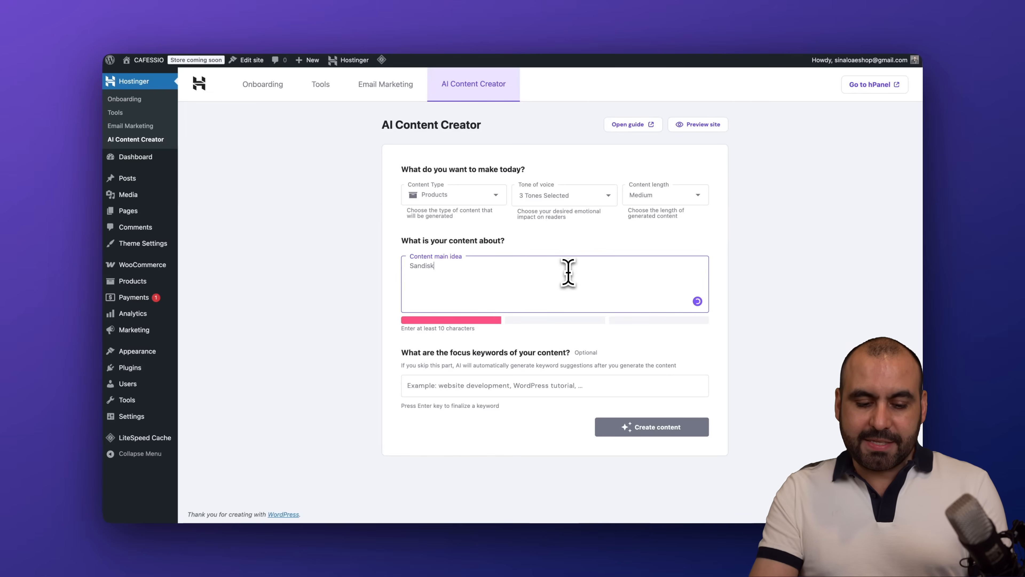
type("SD card")
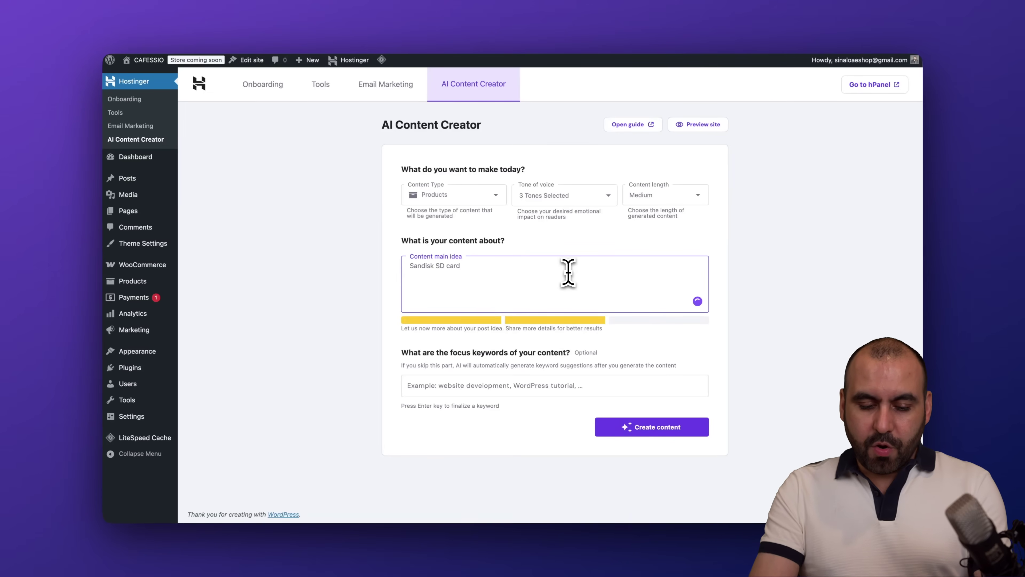
type("500gb sto")
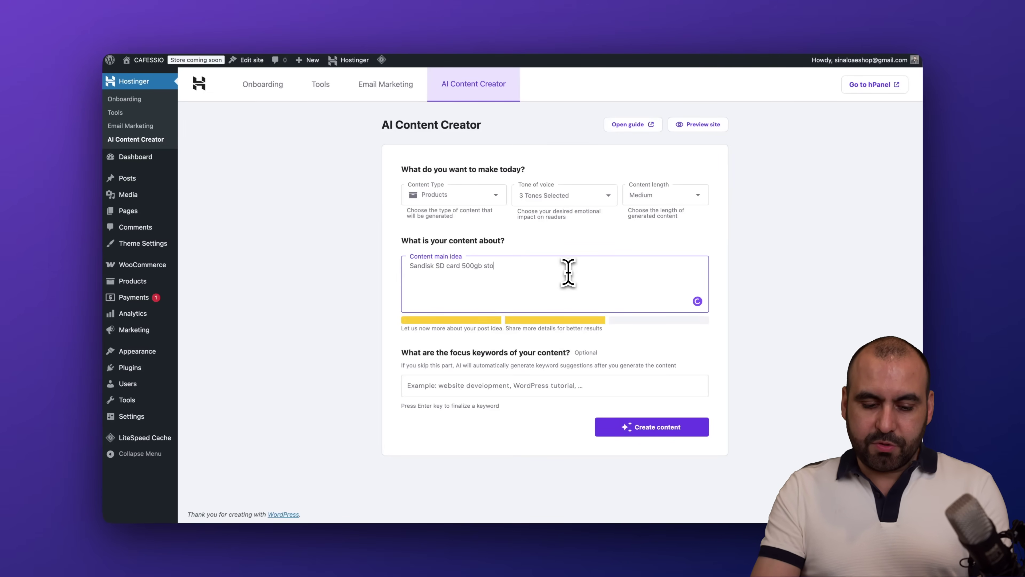
type("rage and its")
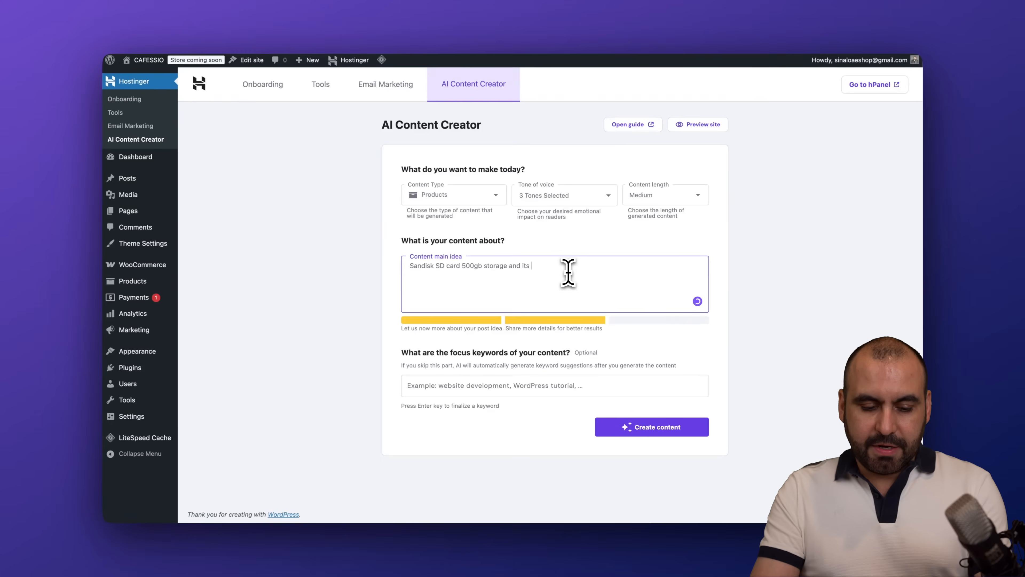
type("300m")
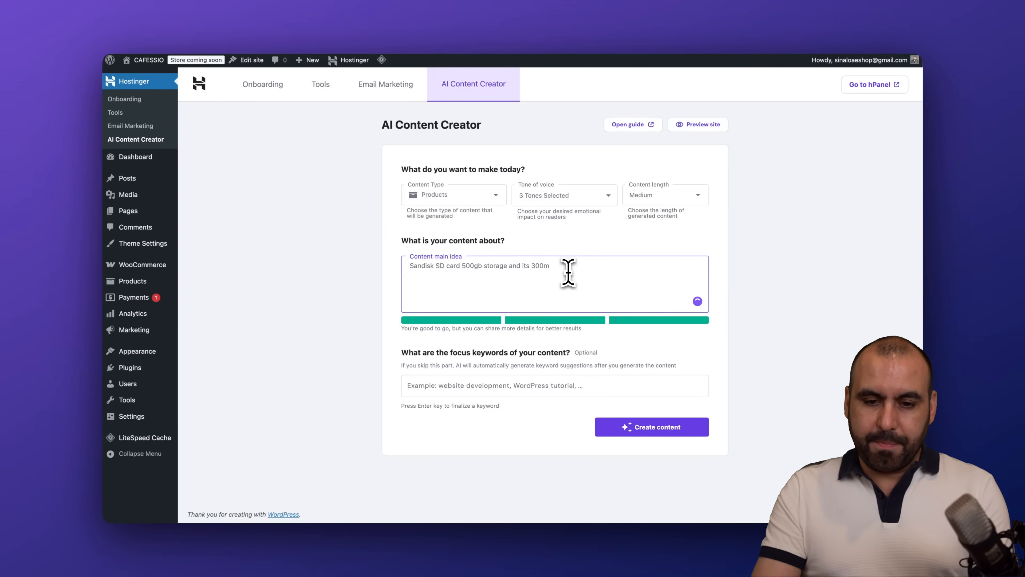
type("bs fast.")
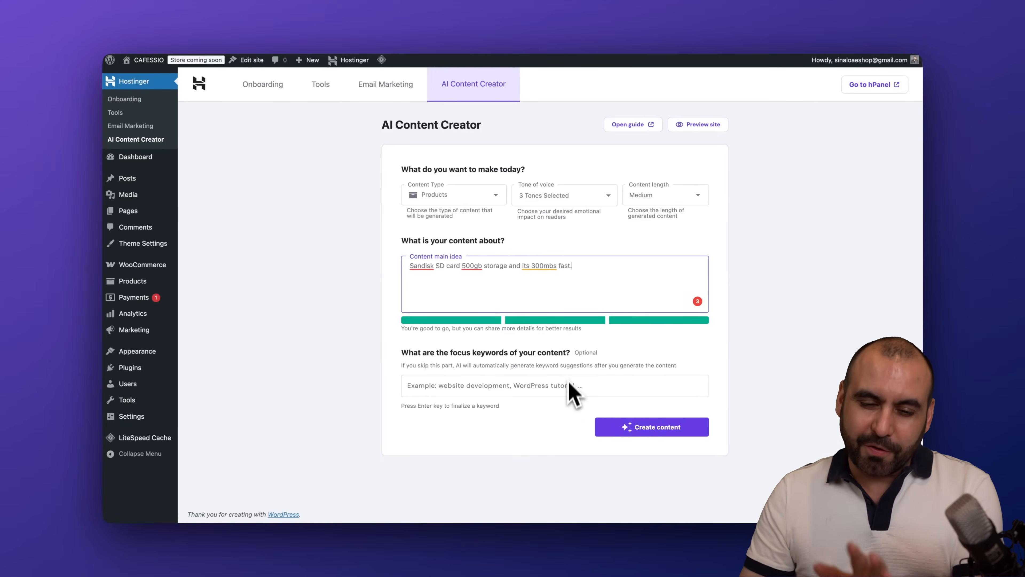
mouse_move(533, 379)
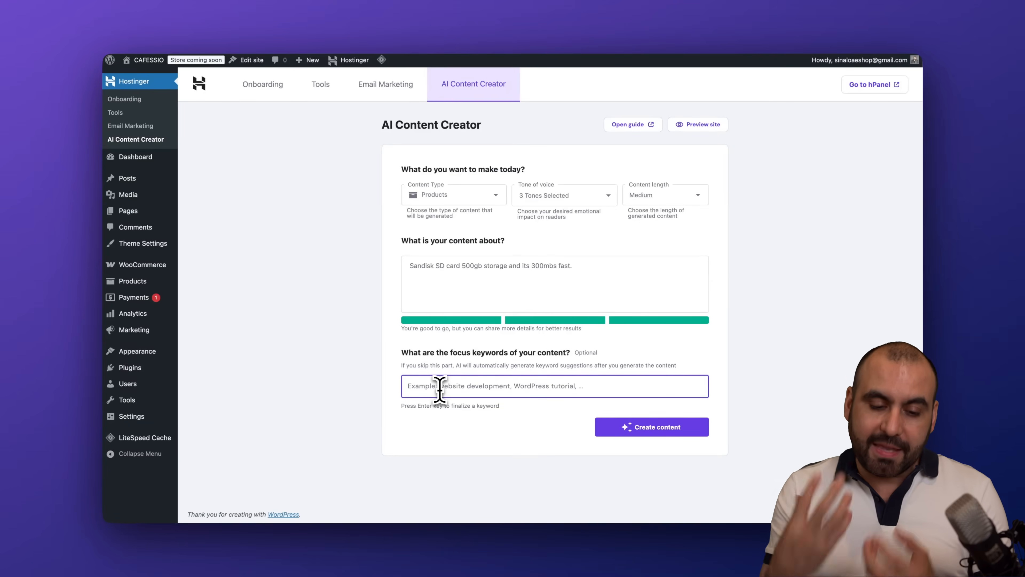
Step: Add sandisk as a focus keyword tag
type("sandis")
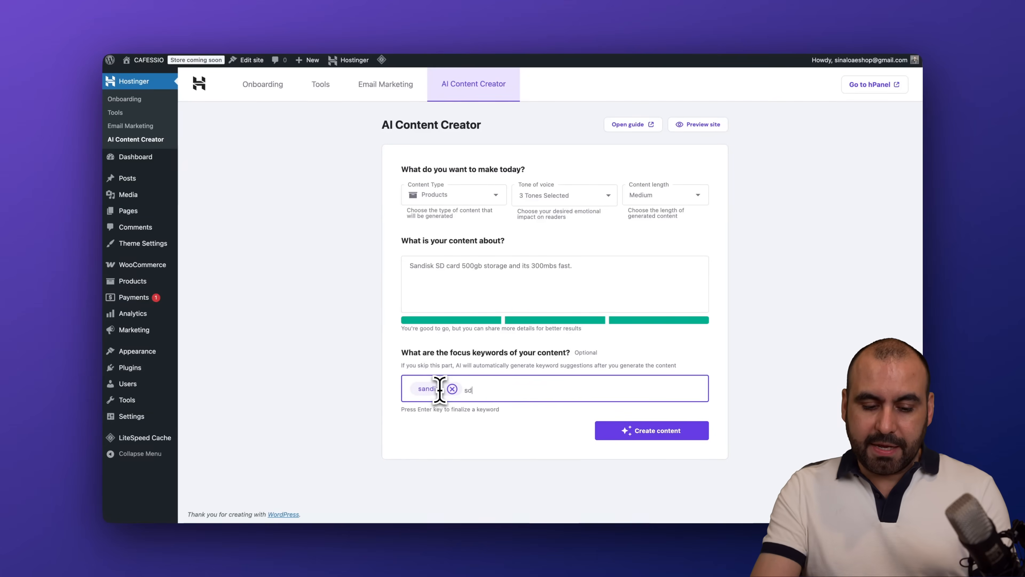
key("Return")
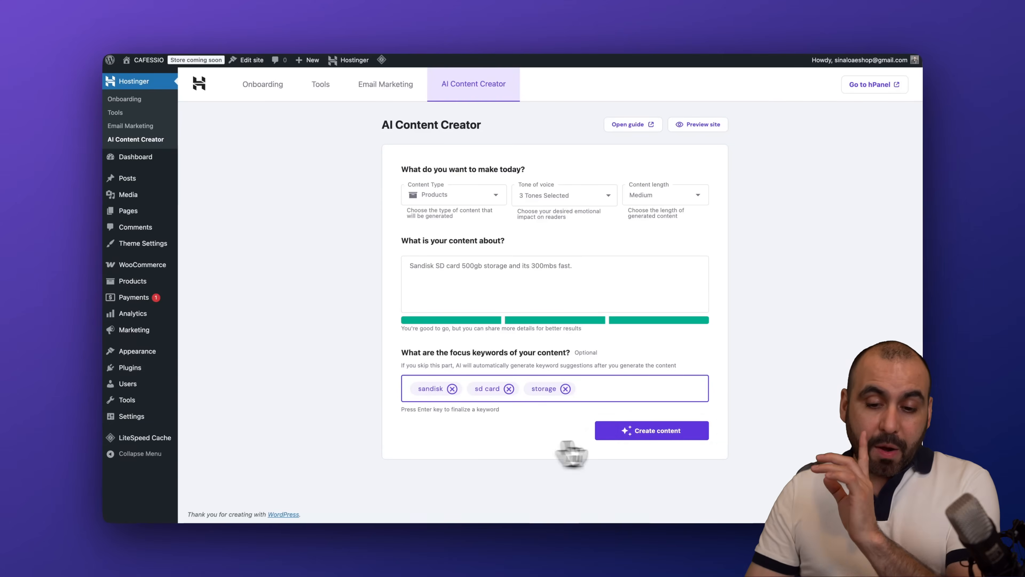
Step: Generate the Sandisk SD card product content and review its keywords, meta description and image
left_click(652, 430)
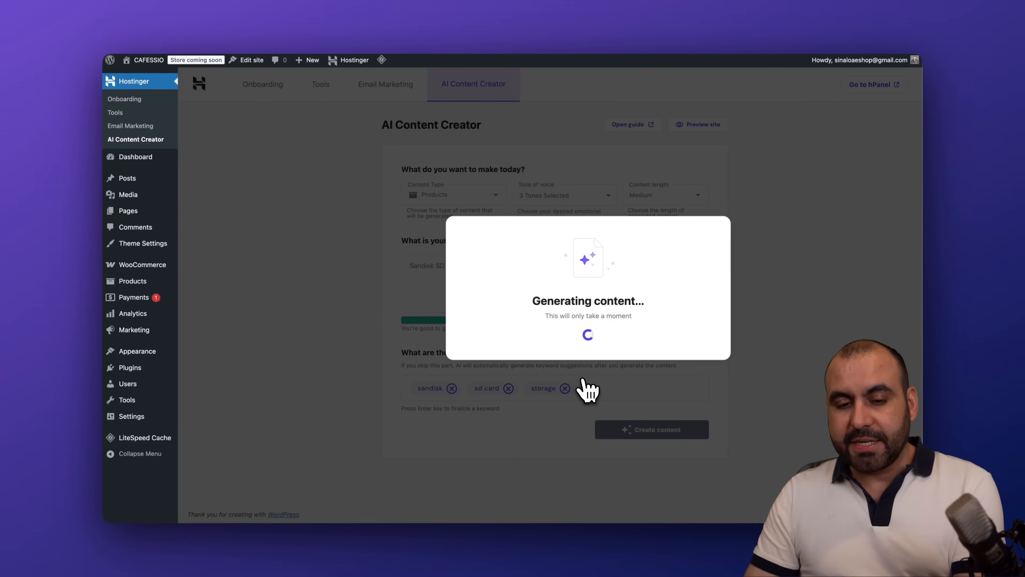
mouse_move(566, 443)
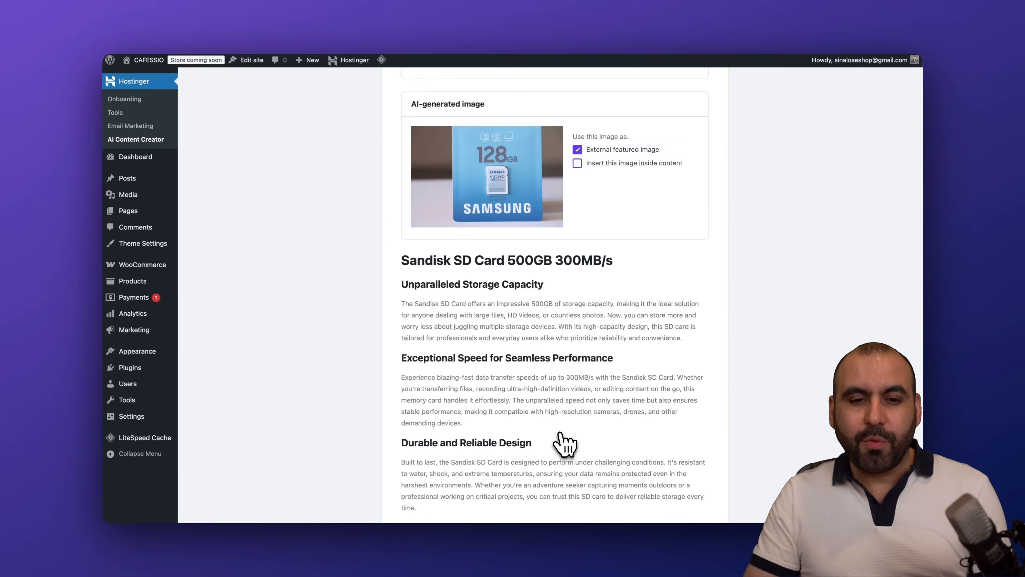
mouse_move(417, 117)
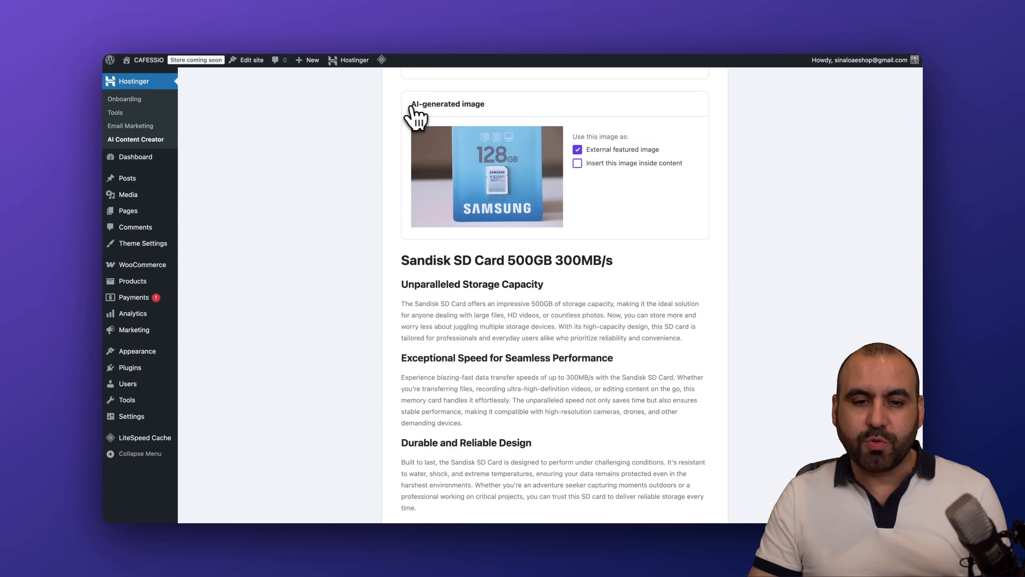
mouse_move(528, 210)
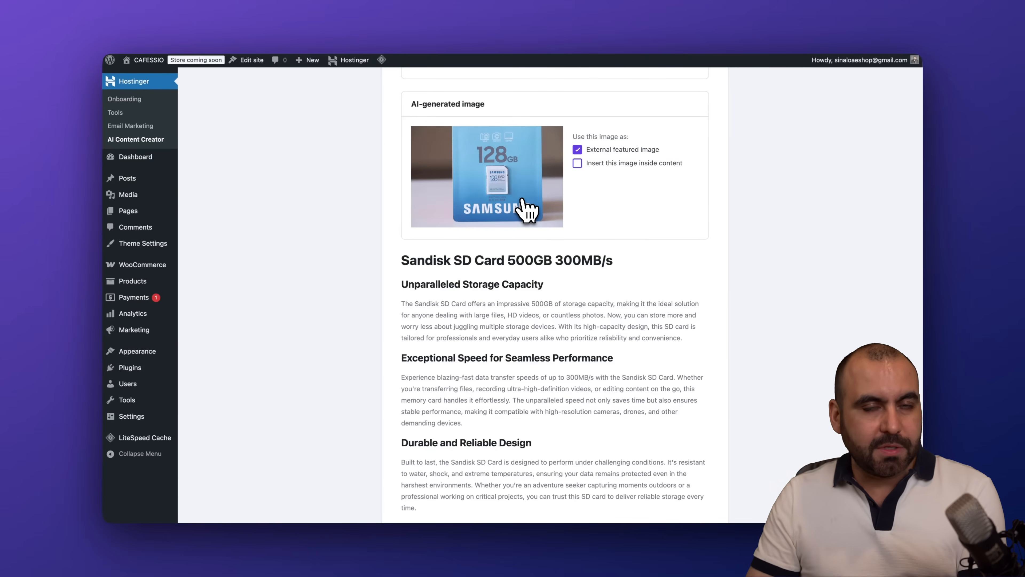
scroll("up", 3)
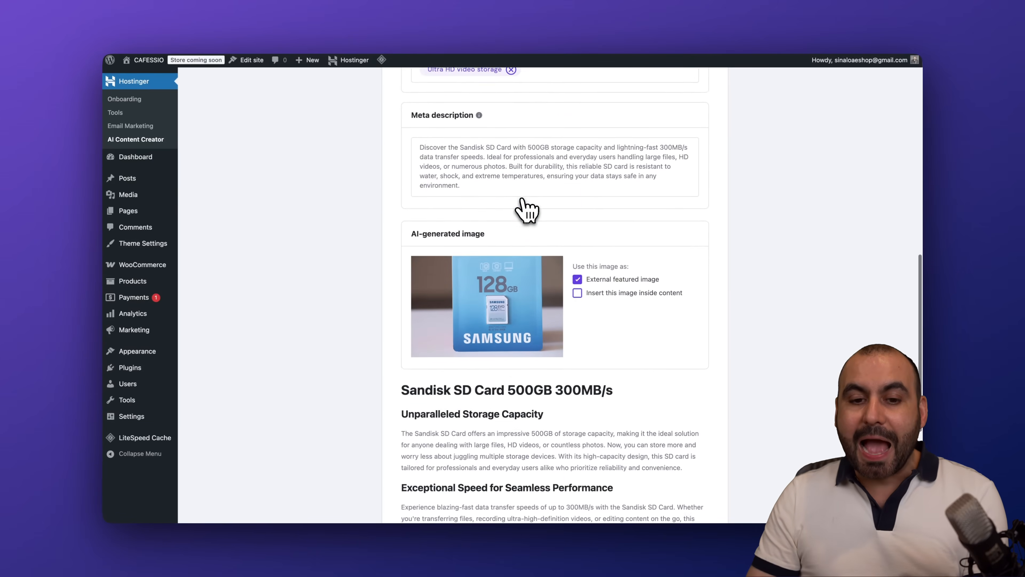
scroll("up", 3)
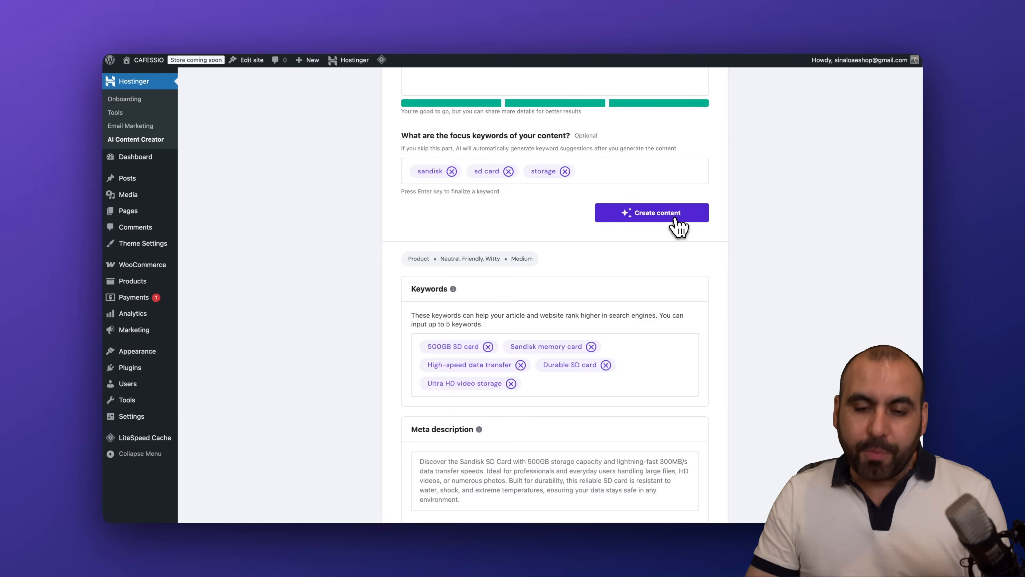
Step: Regenerate the content as "Sandisk 500GB SD Card" and review the new image and sections
left_click(652, 212)
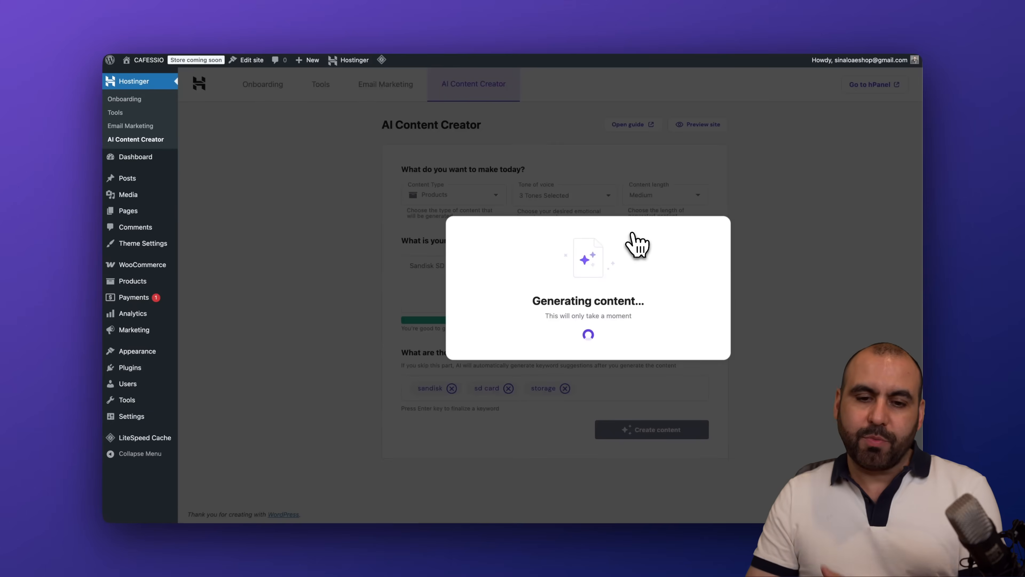
mouse_move(629, 294)
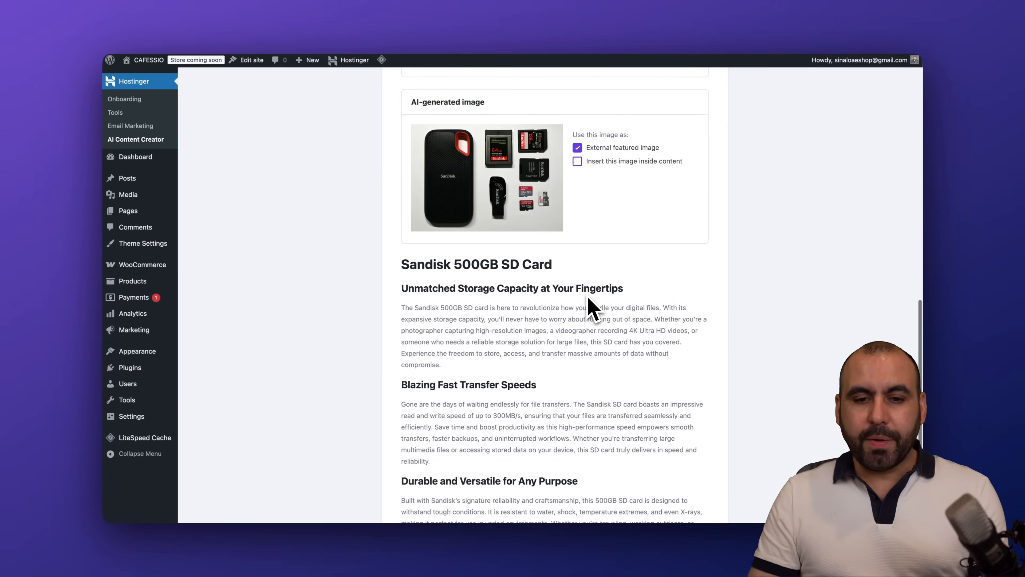
mouse_move(428, 121)
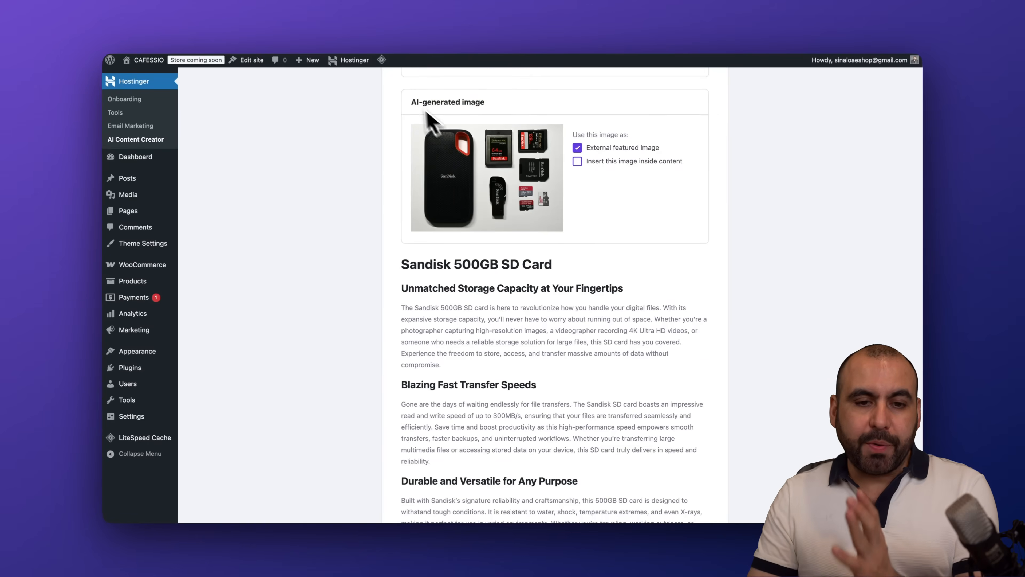
mouse_move(448, 137)
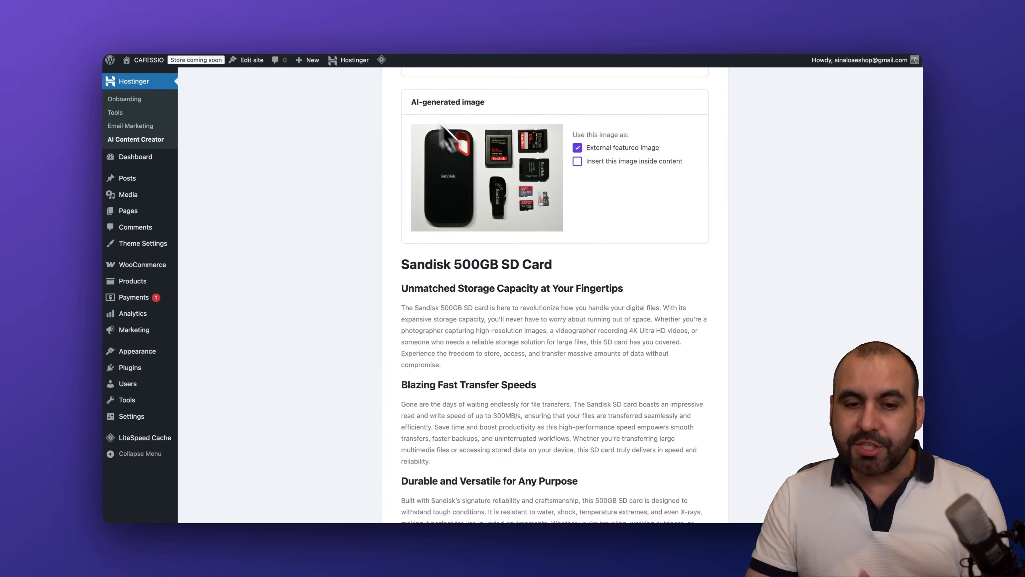
mouse_move(606, 169)
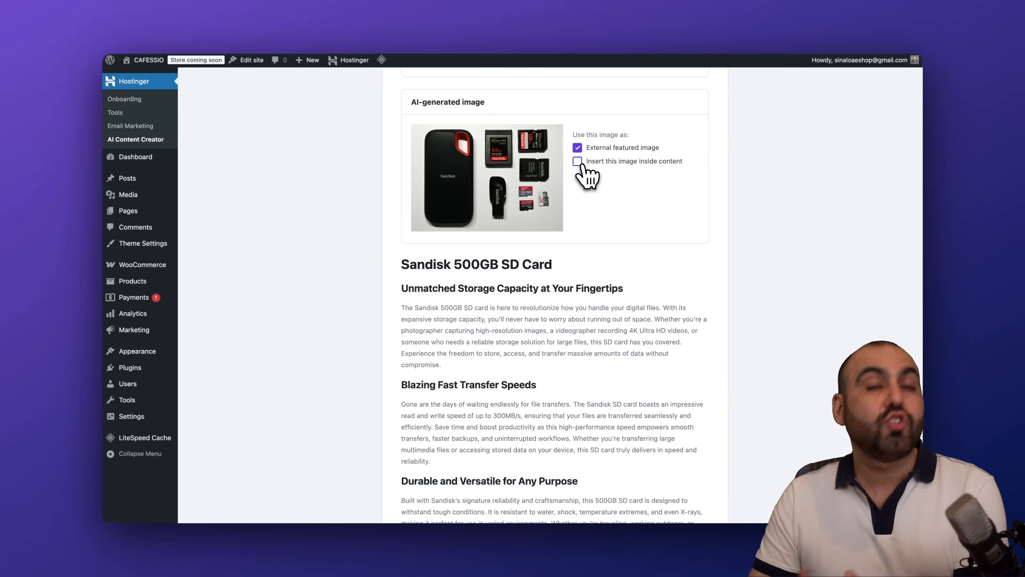
mouse_move(586, 173)
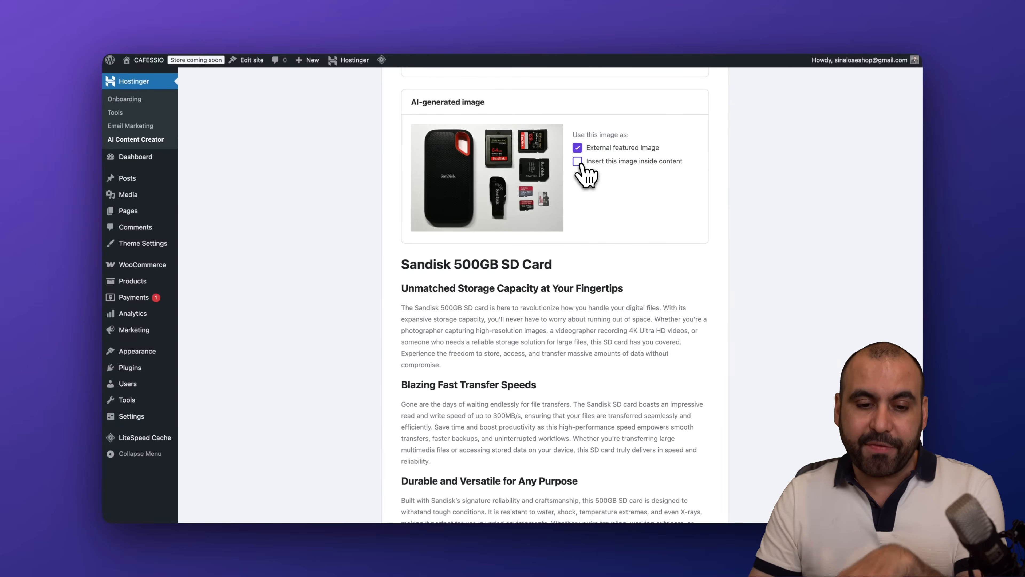
scroll("down", 3)
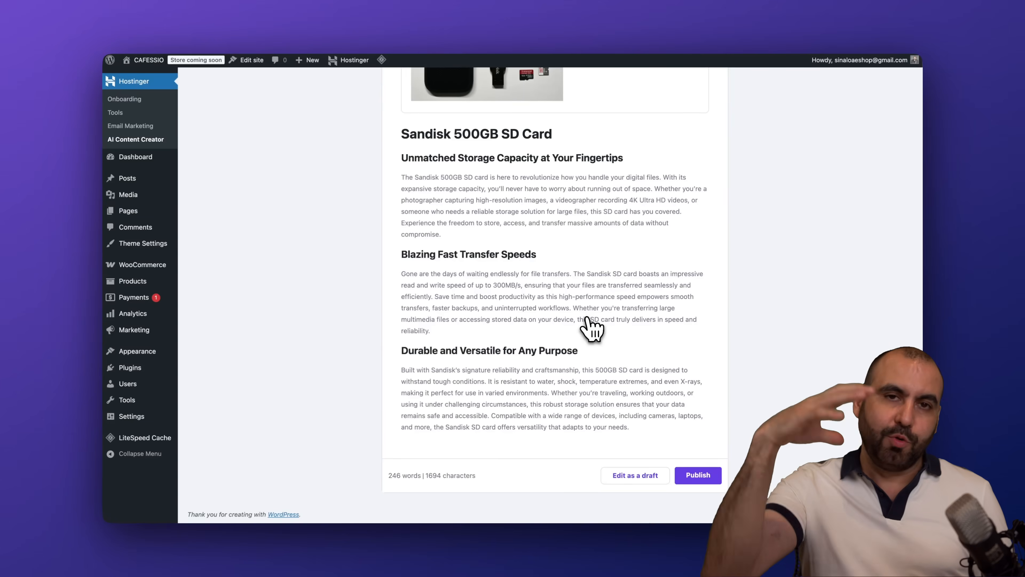
mouse_move(559, 298)
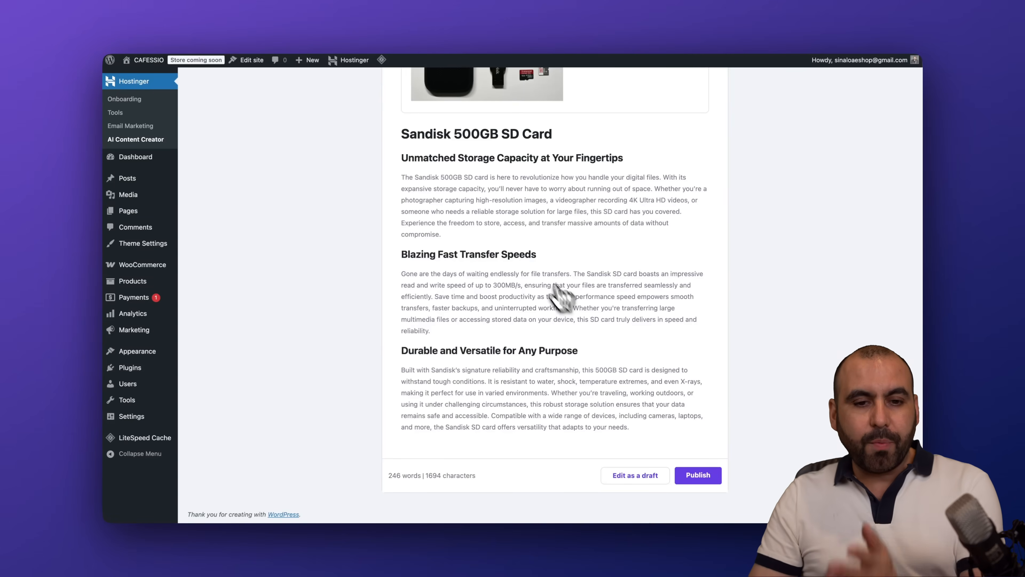
mouse_move(519, 210)
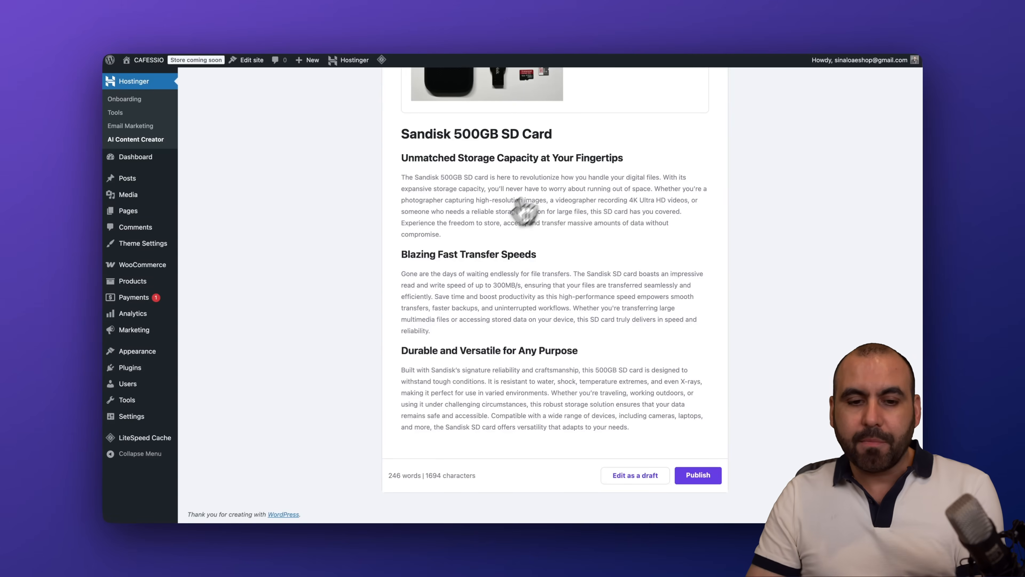
mouse_move(524, 370)
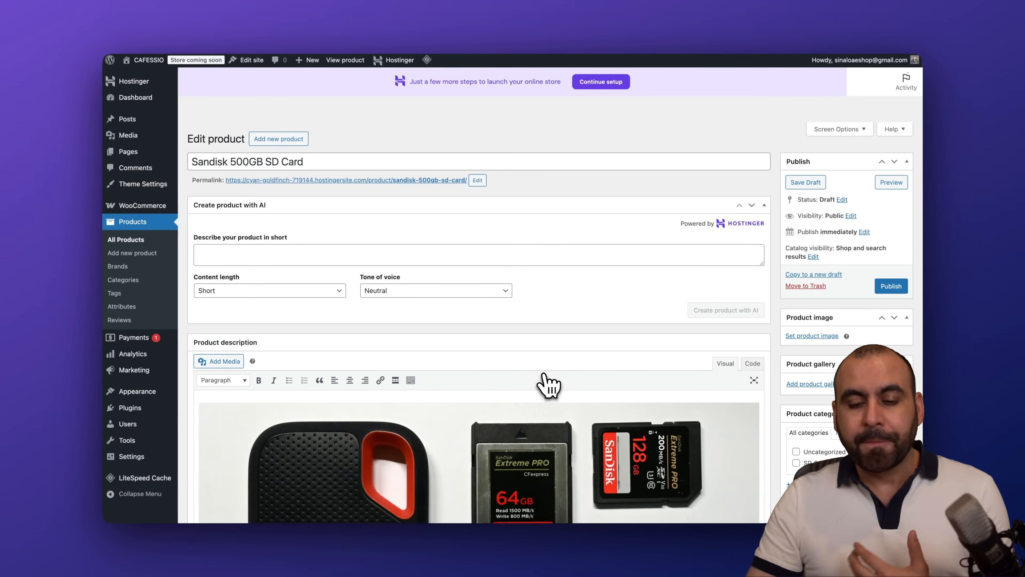
Step: Scroll through the draft product's description, product data and External Featured Image box
scroll("down", 3)
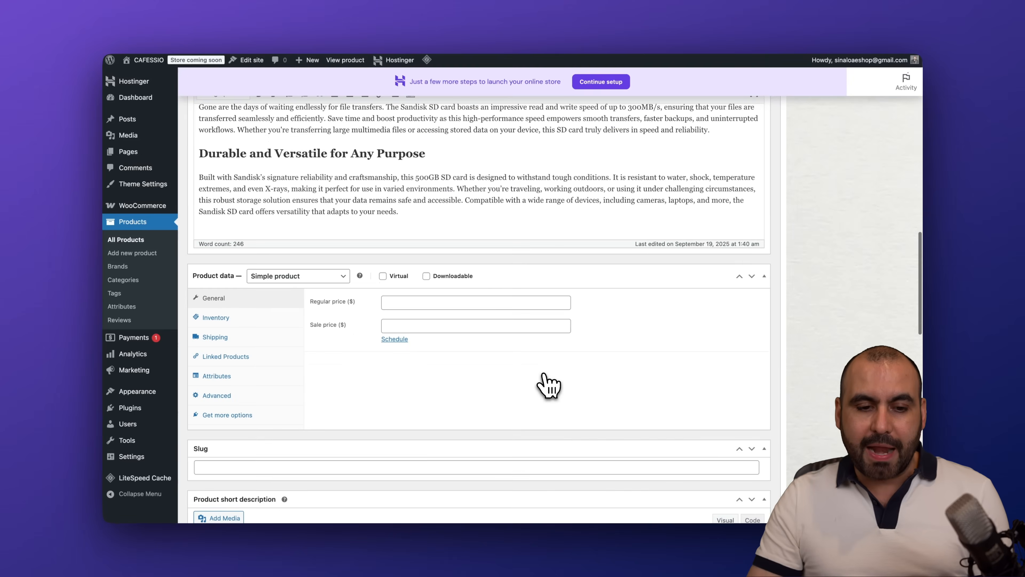
scroll("up", 3)
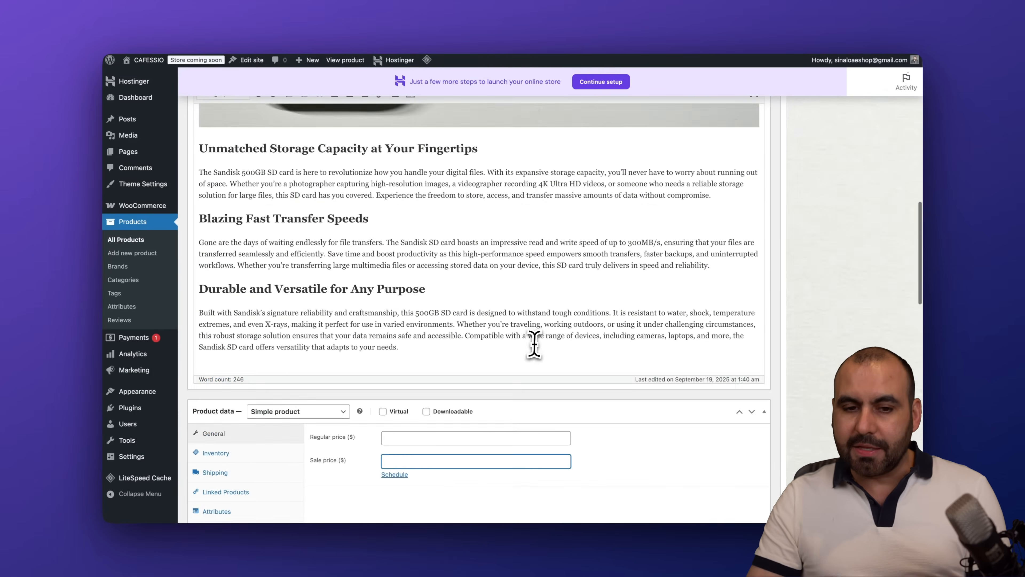
scroll("up", 3)
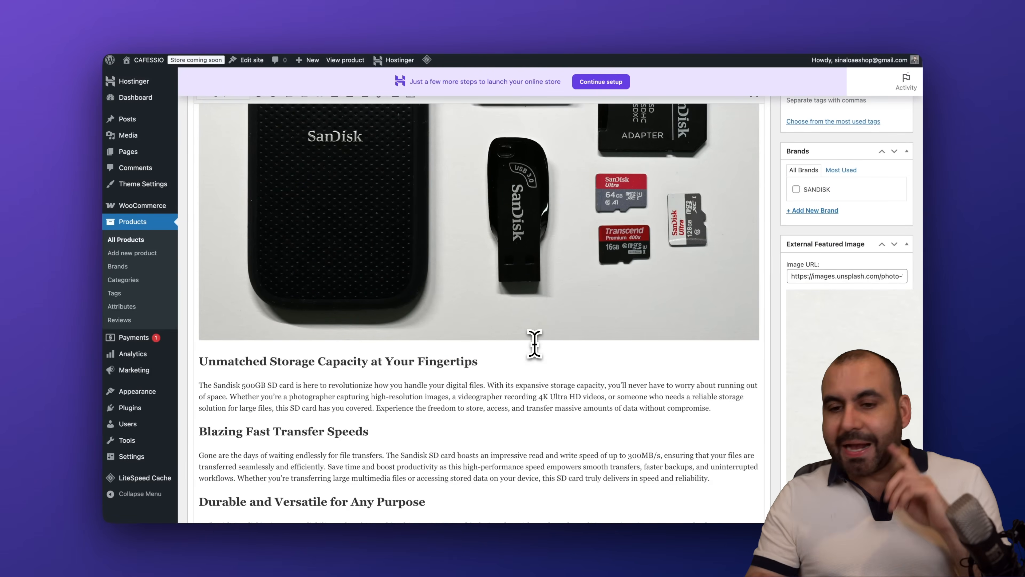
scroll("up", 3)
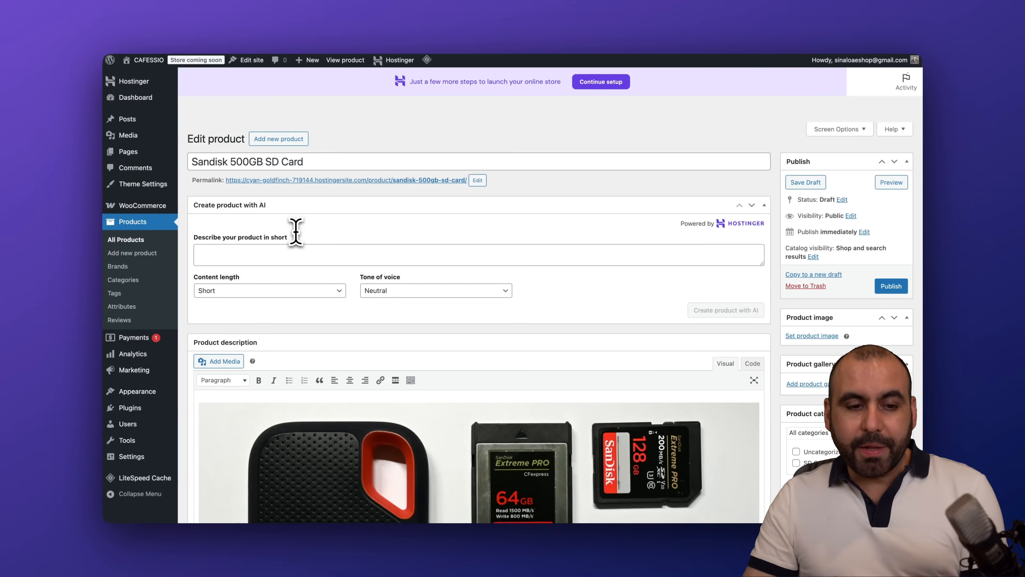
mouse_move(199, 204)
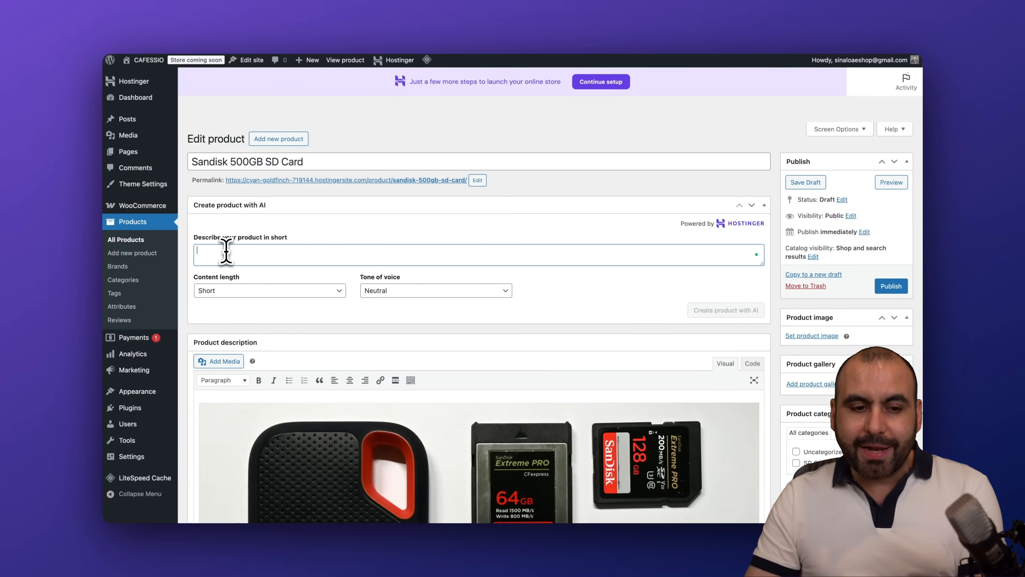
mouse_move(726, 251)
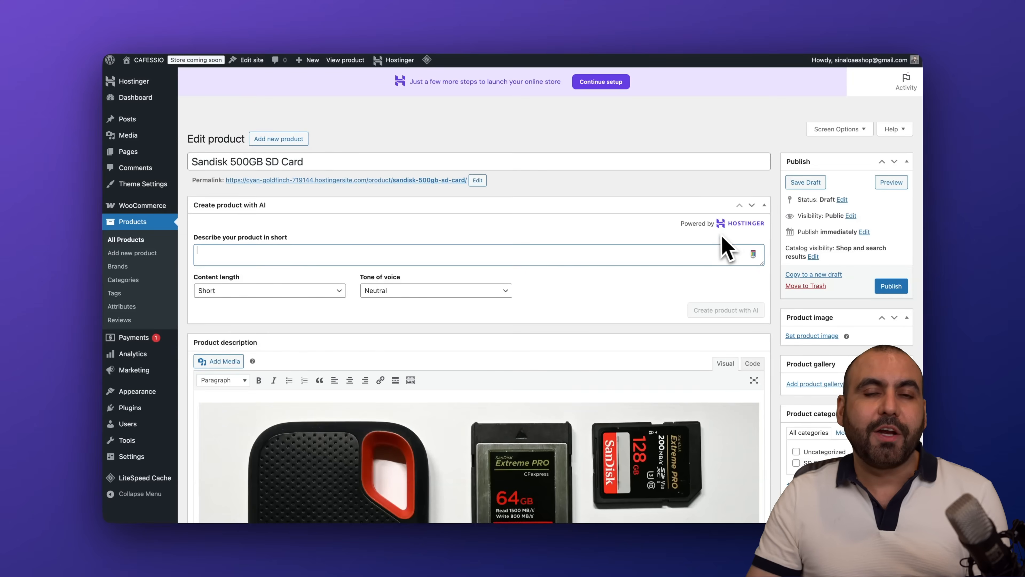
mouse_move(637, 311)
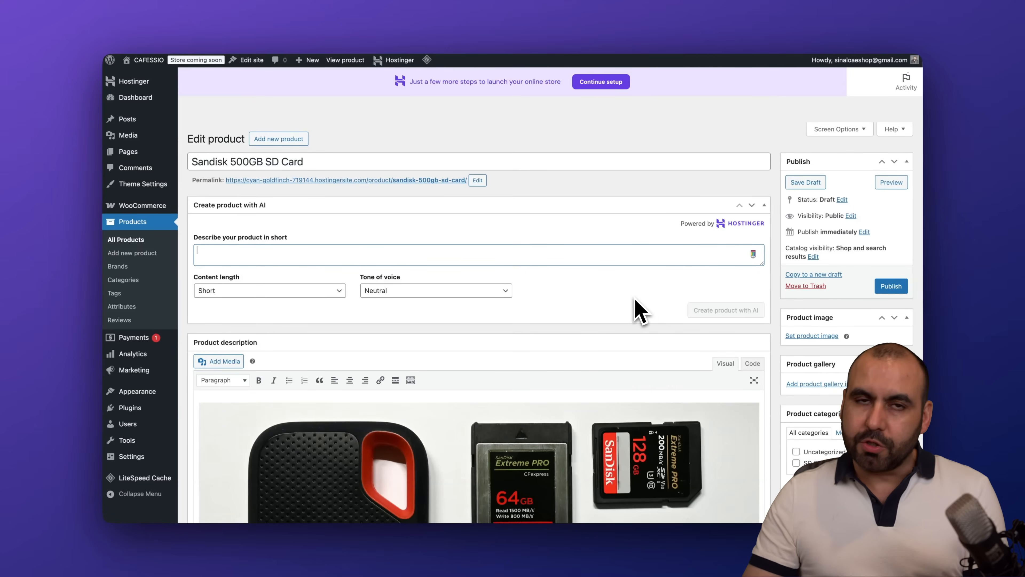